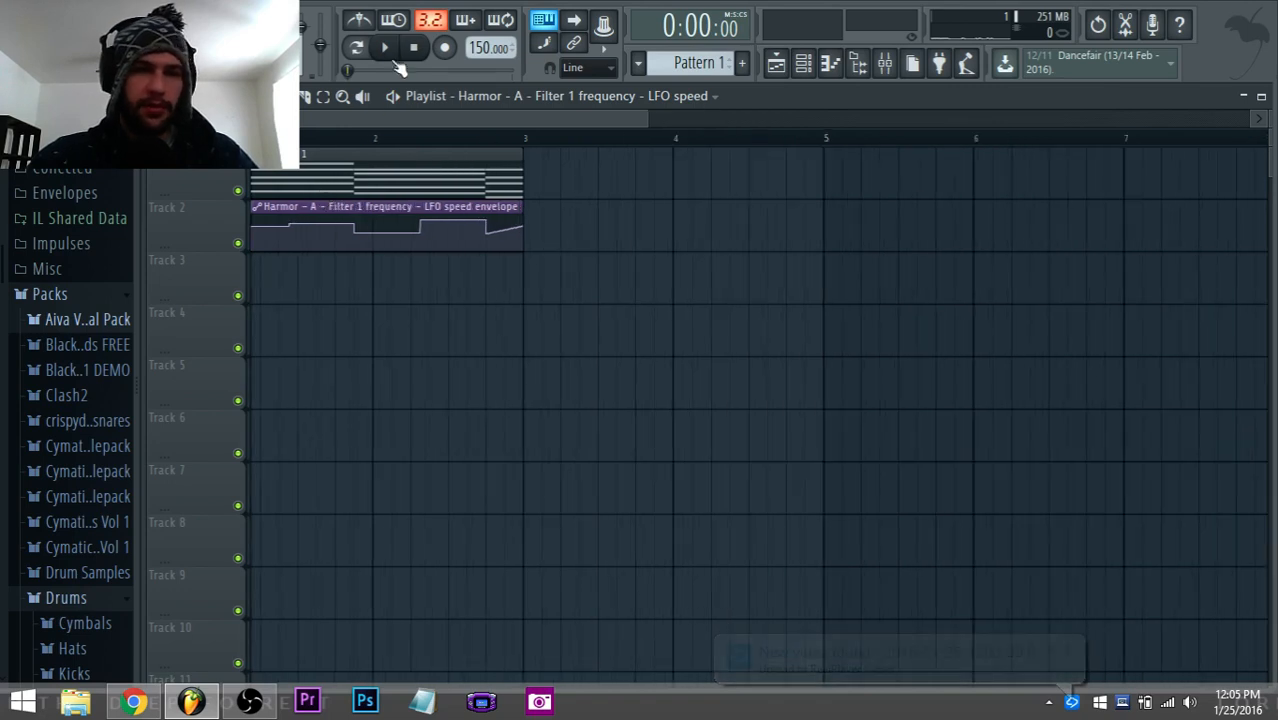
Play back the Filter 1 frequency LFO speed automation clip, then stop
{"action": "left_click", "coordinate": [384, 48]}
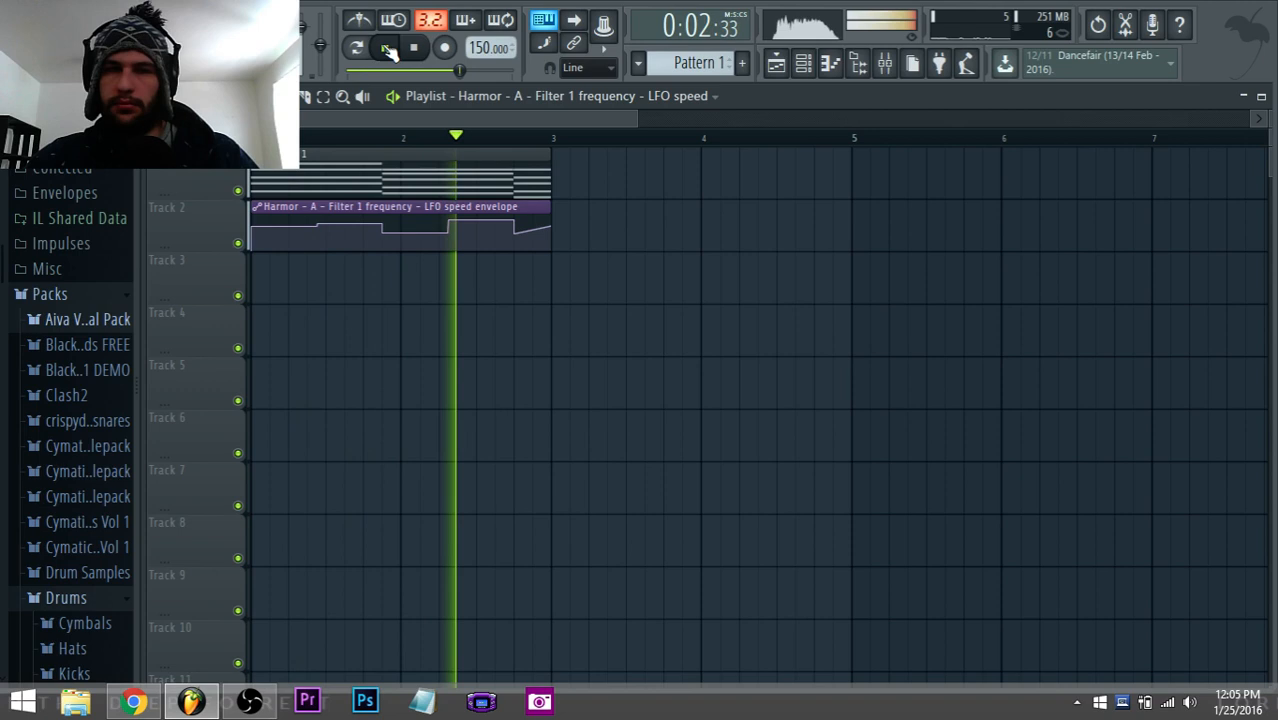
{"action": "left_click", "coordinate": [384, 48]}
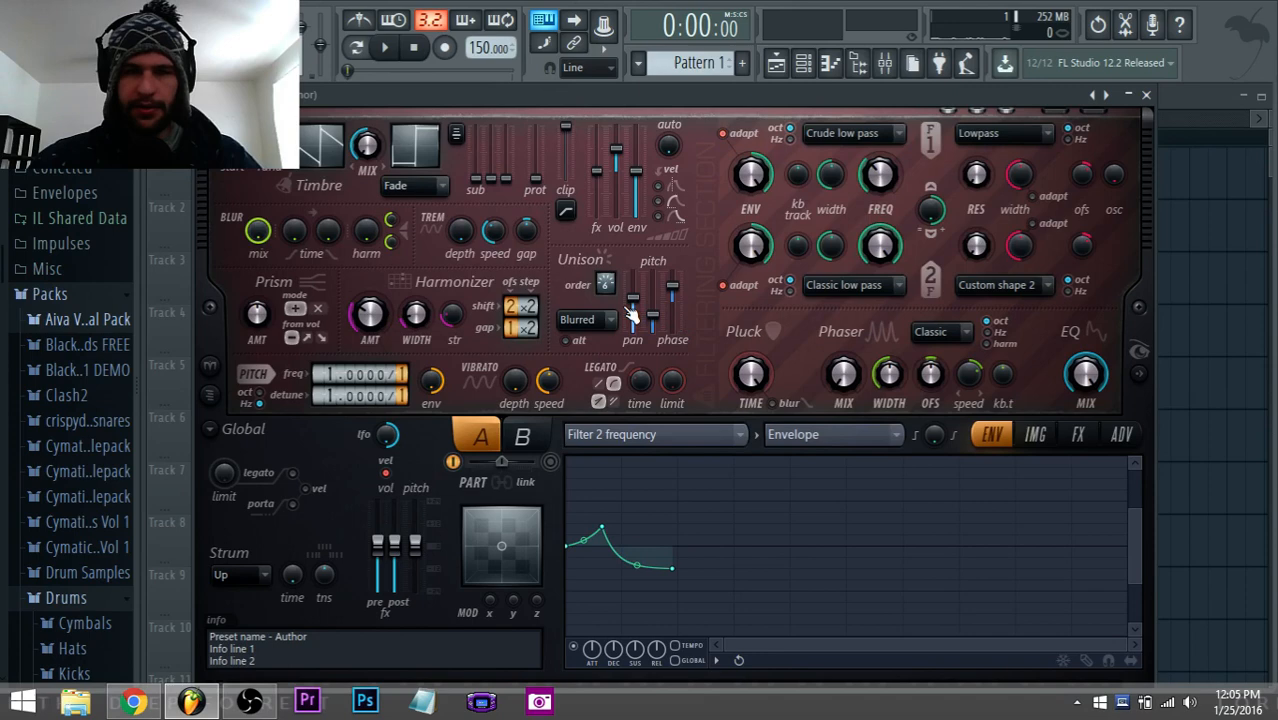
Audition the patch, tweak Filter 1 cutoff and reveal Harmor's envelope target parameter list
{"action": "left_click", "coordinate": [384, 48]}
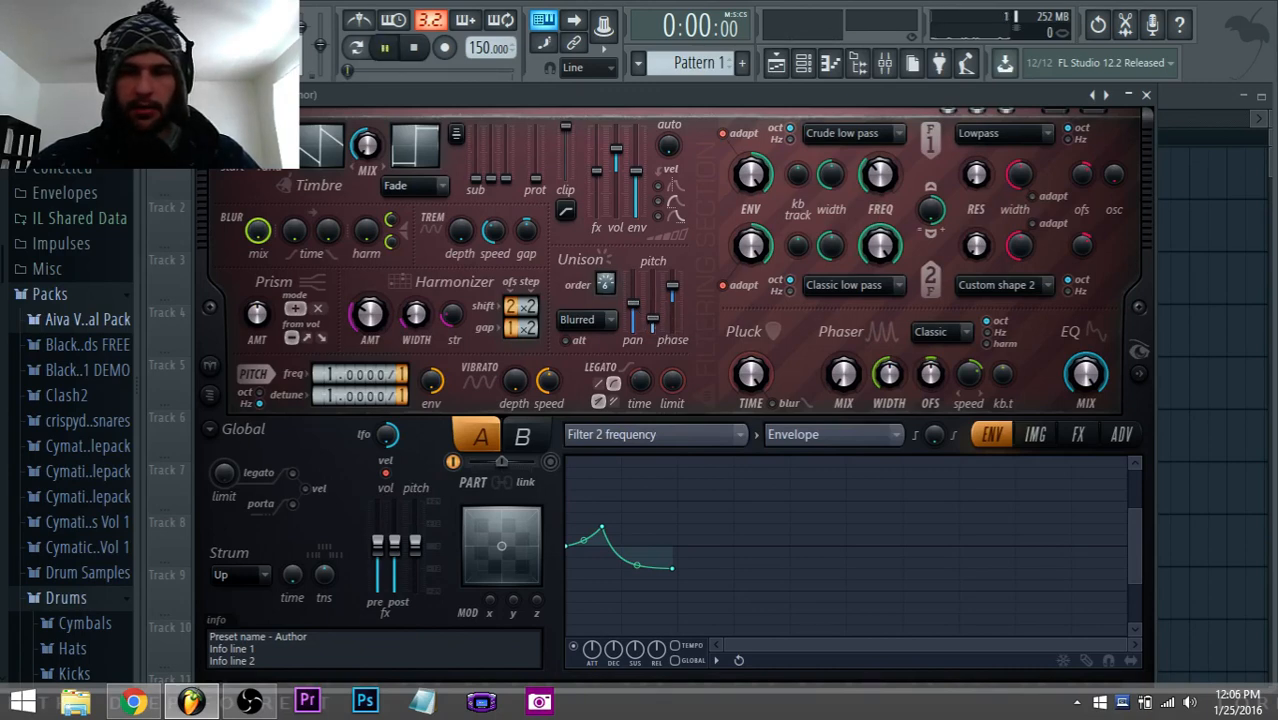
{"action": "left_click", "coordinate": [384, 48]}
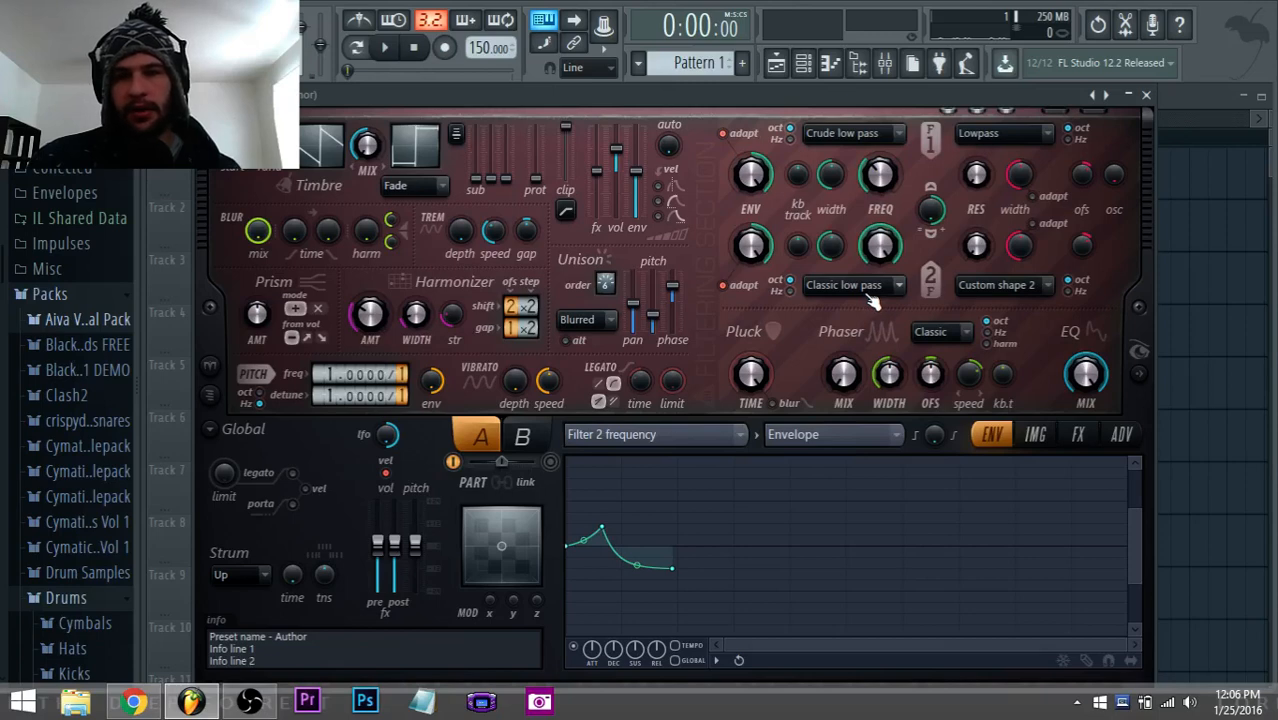
{"action": "left_click", "coordinate": [850, 284]}
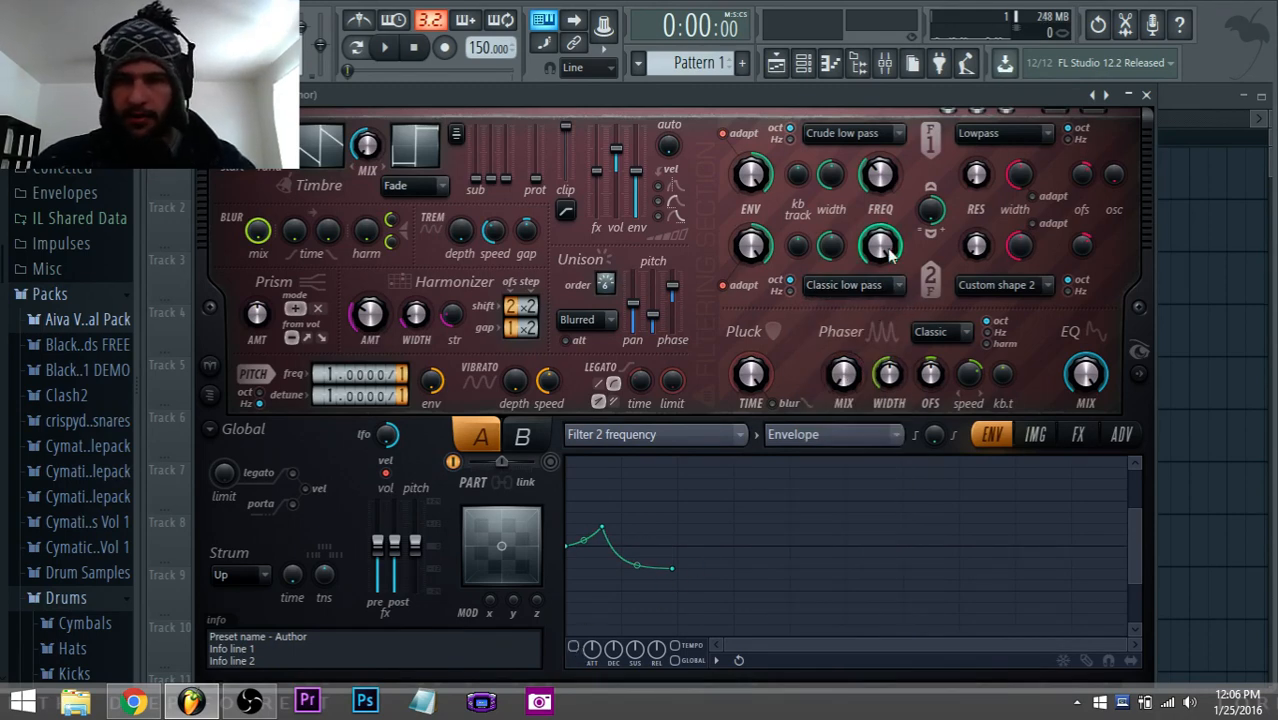
{"action": "left_click_drag", "start_coordinate": [880, 244], "coordinate": [880, 248]}
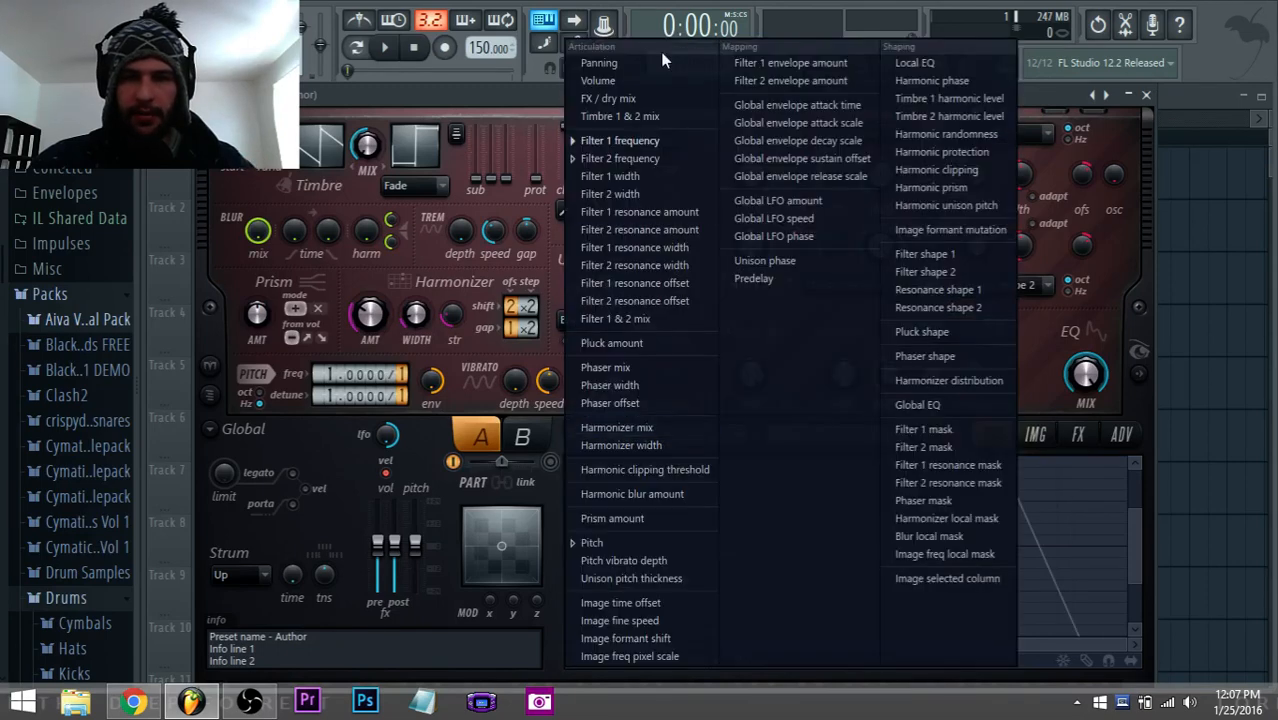
Drive Filter 1 frequency with a triangle LFO sped up to repeat several times
{"action": "left_click", "coordinate": [620, 140]}
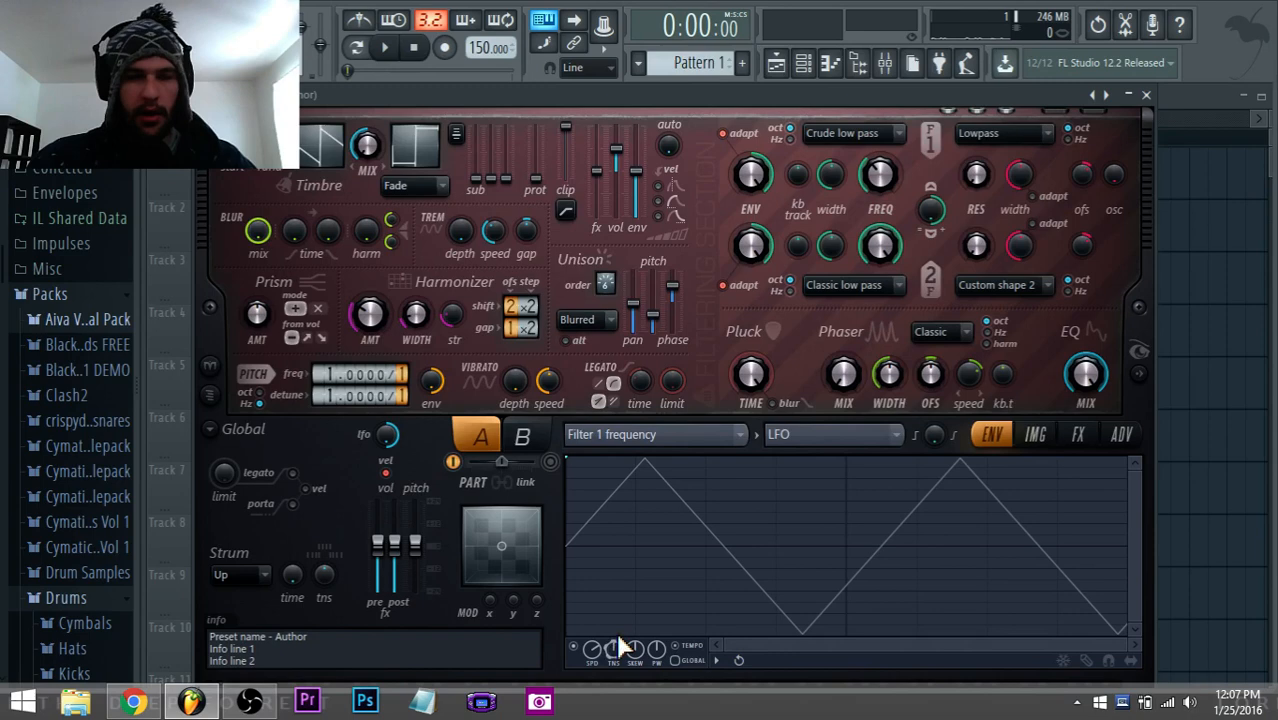
{"action": "mouse_move", "coordinate": [616, 610]}
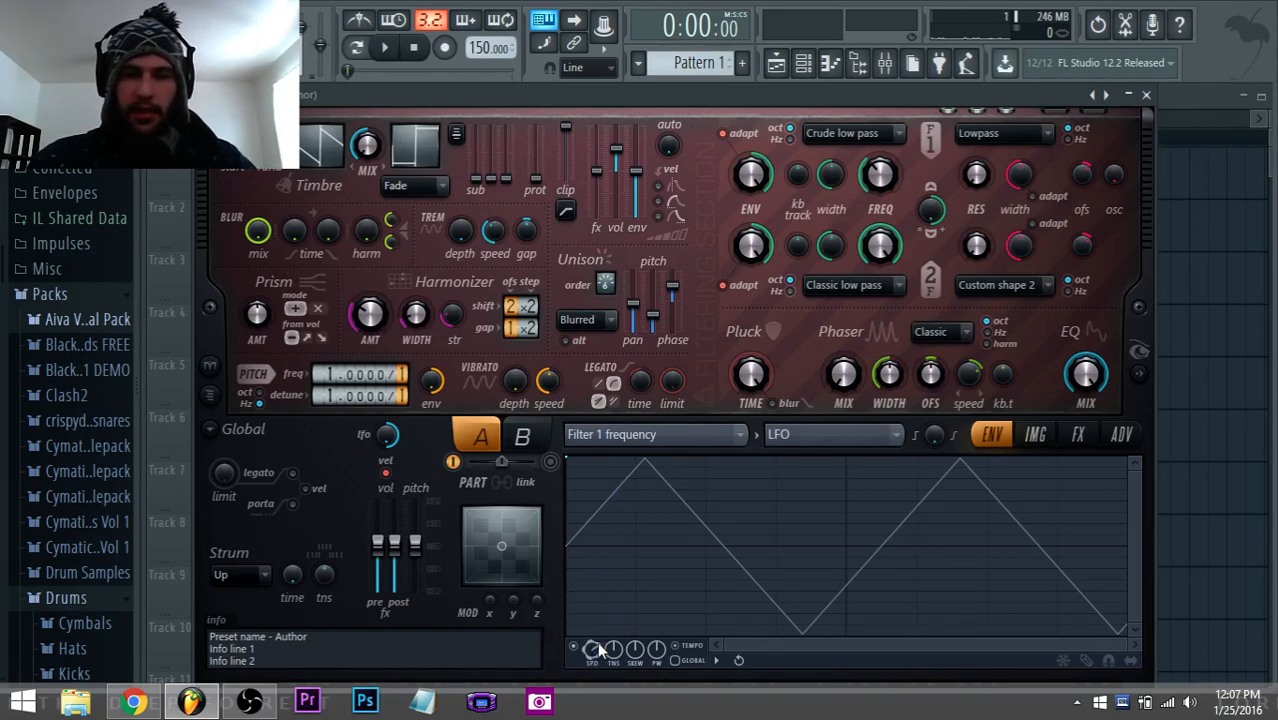
{"action": "left_click", "coordinate": [384, 48]}
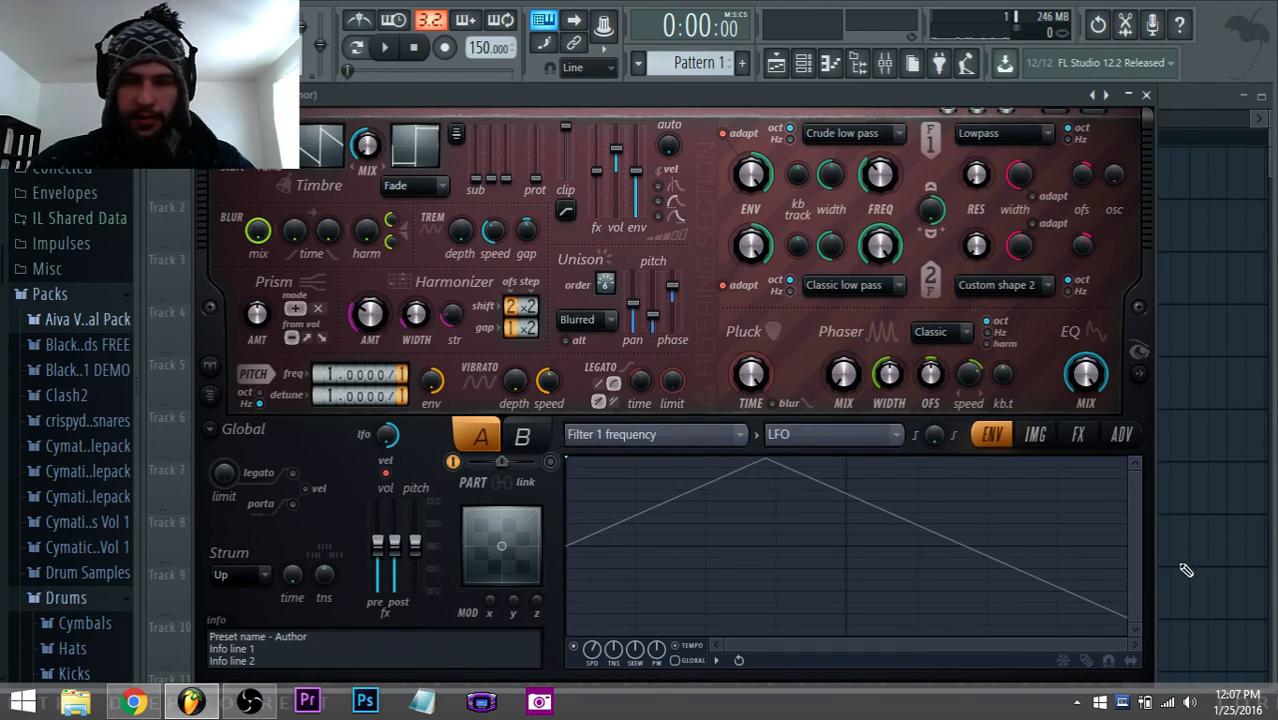
{"action": "mouse_move", "coordinate": [790, 656]}
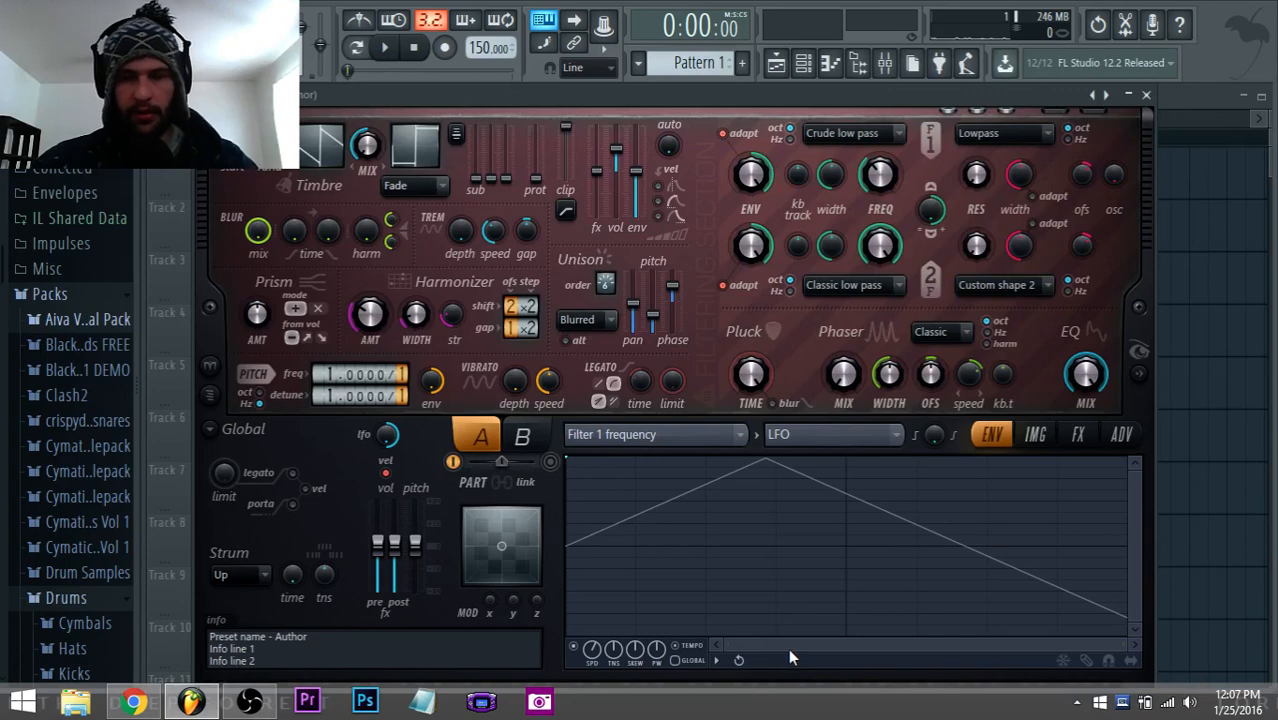
{"action": "left_click", "coordinate": [384, 48]}
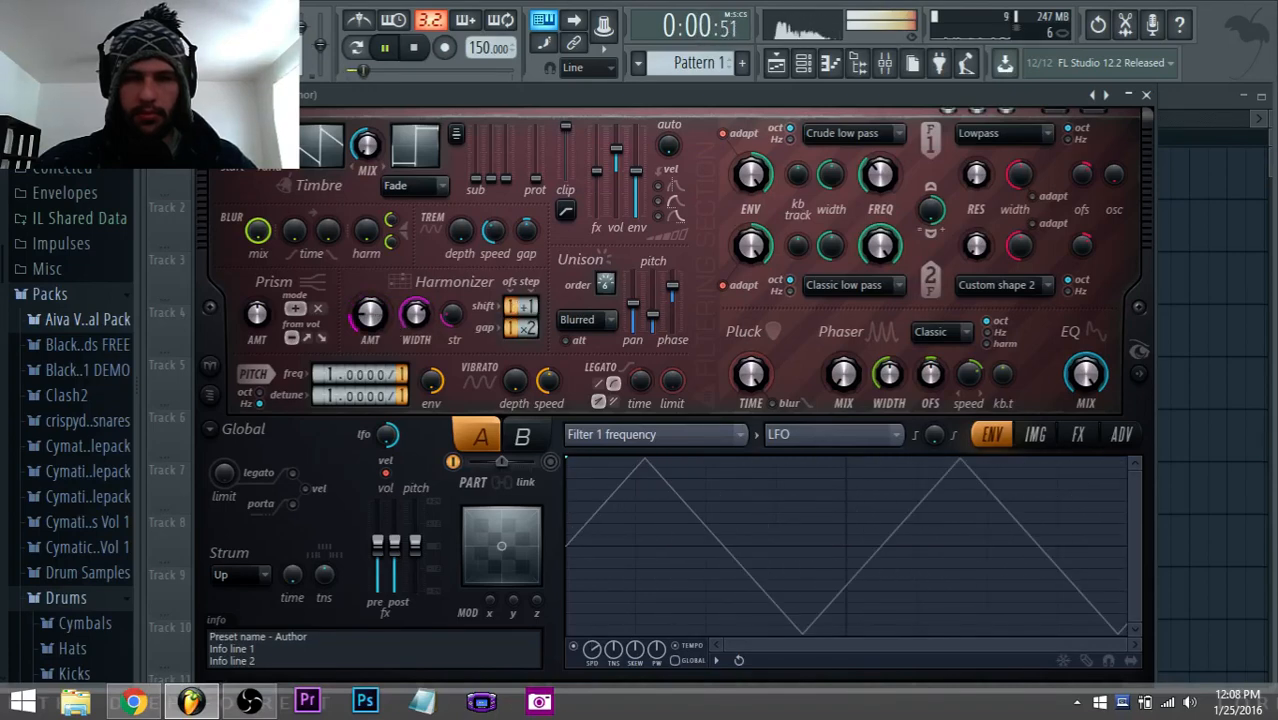
Shape Filter 2 frequency as a quick rise with a lengthened decay and audition it
{"action": "left_click", "coordinate": [414, 48]}
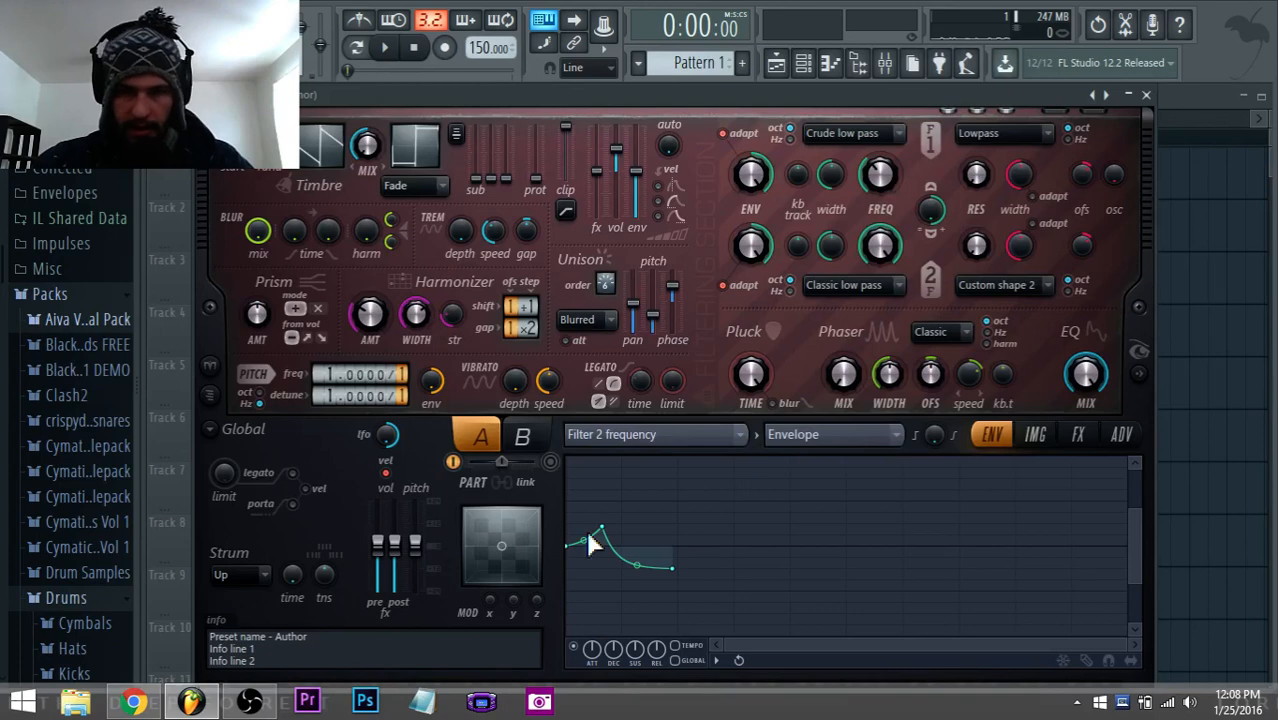
{"action": "left_click_drag", "start_coordinate": [600, 544], "coordinate": [588, 532]}
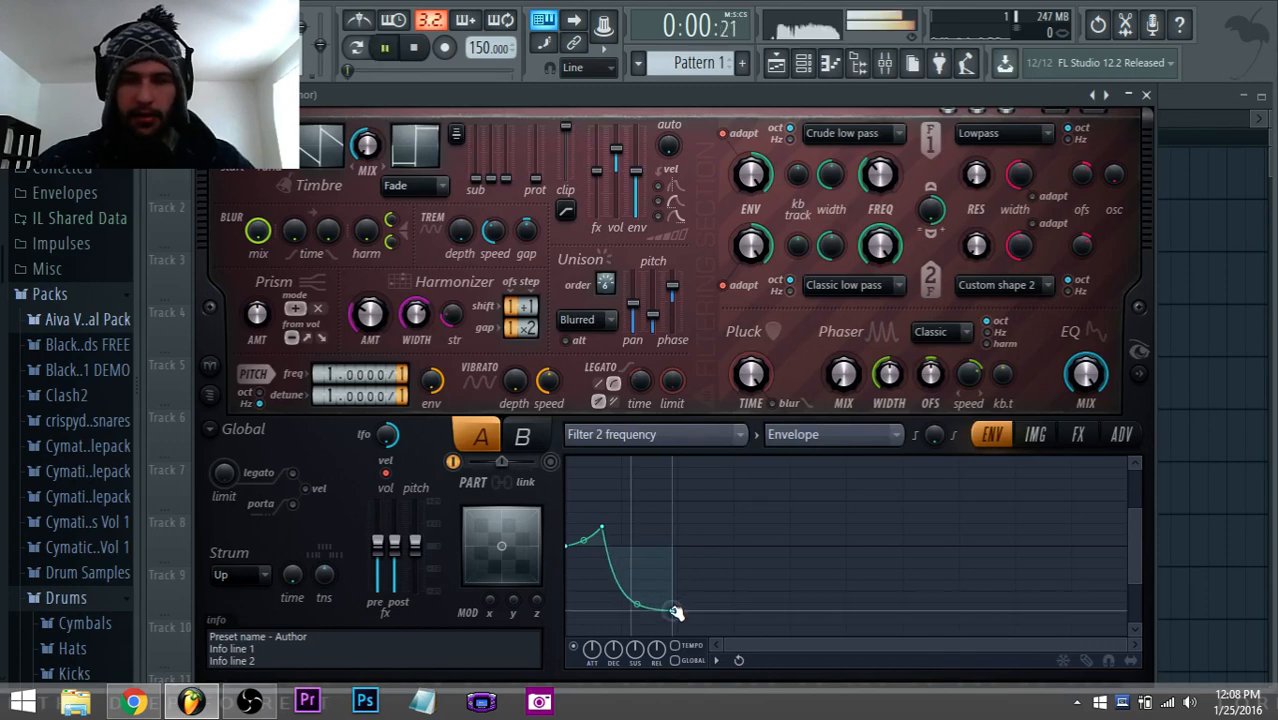
{"action": "left_click_drag", "start_coordinate": [676, 612], "coordinate": [676, 610]}
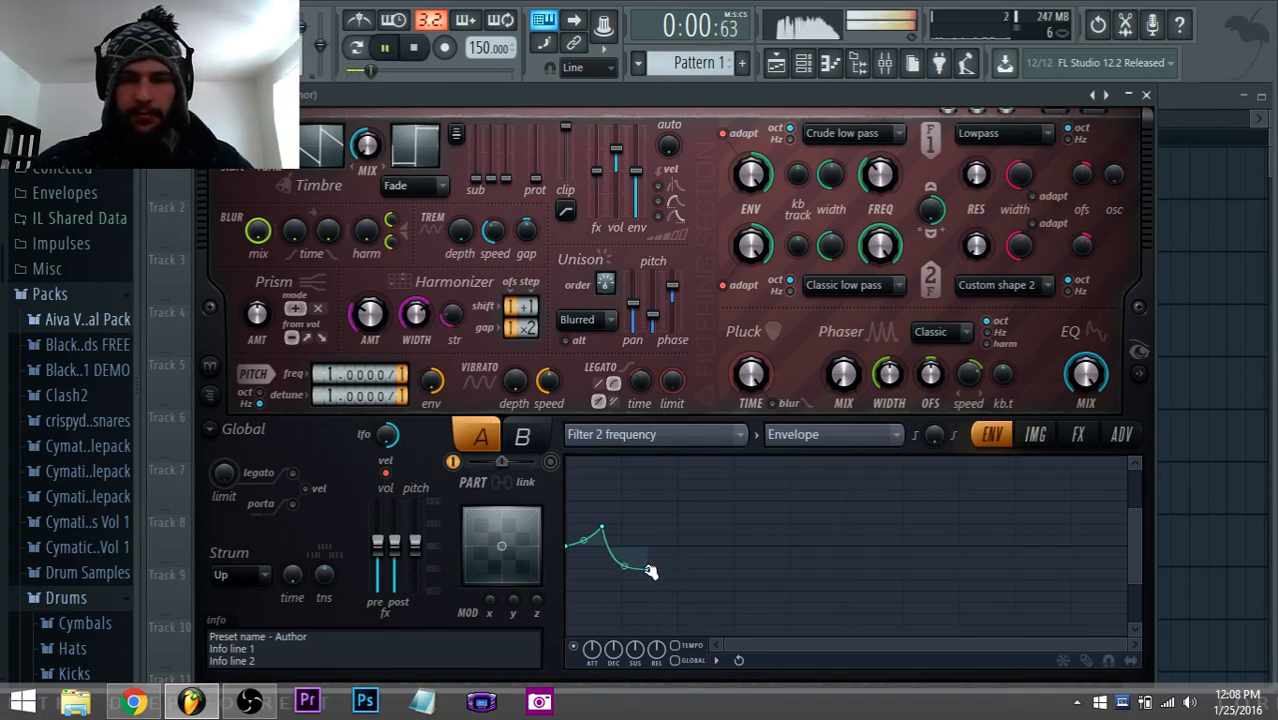
{"action": "left_click_drag", "start_coordinate": [650, 570], "coordinate": [660, 590]}
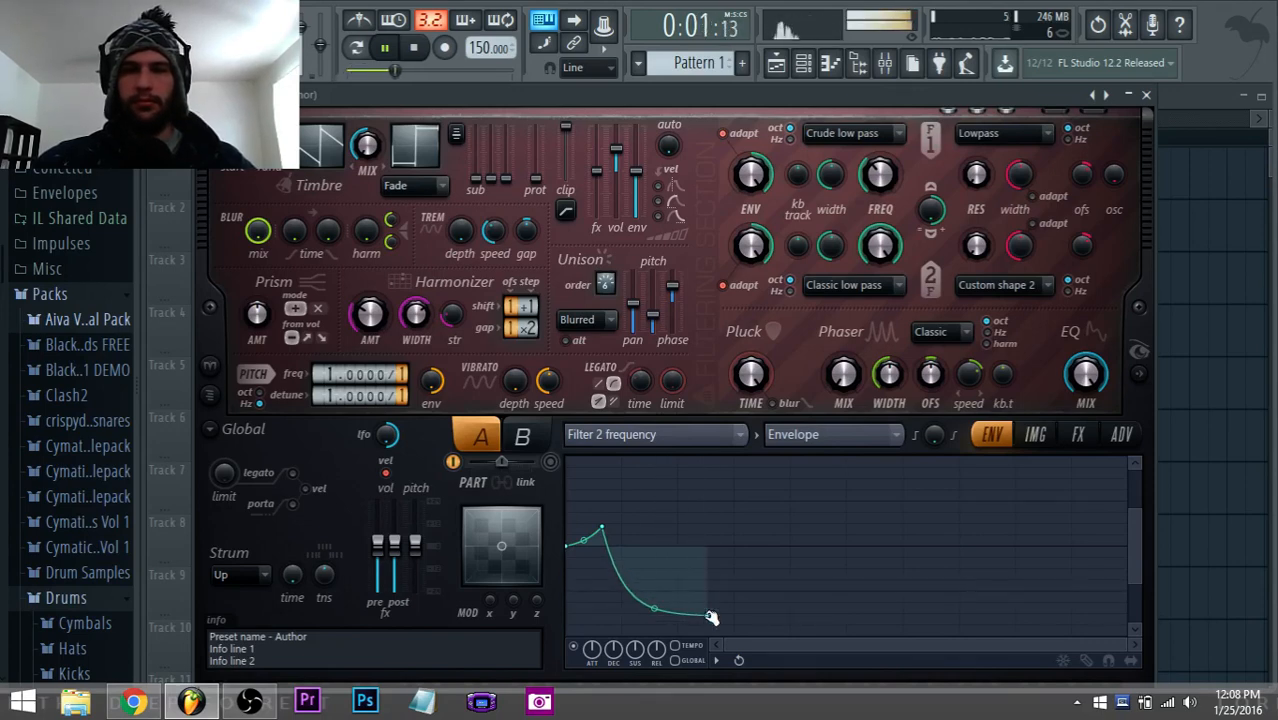
{"action": "left_click", "coordinate": [384, 48]}
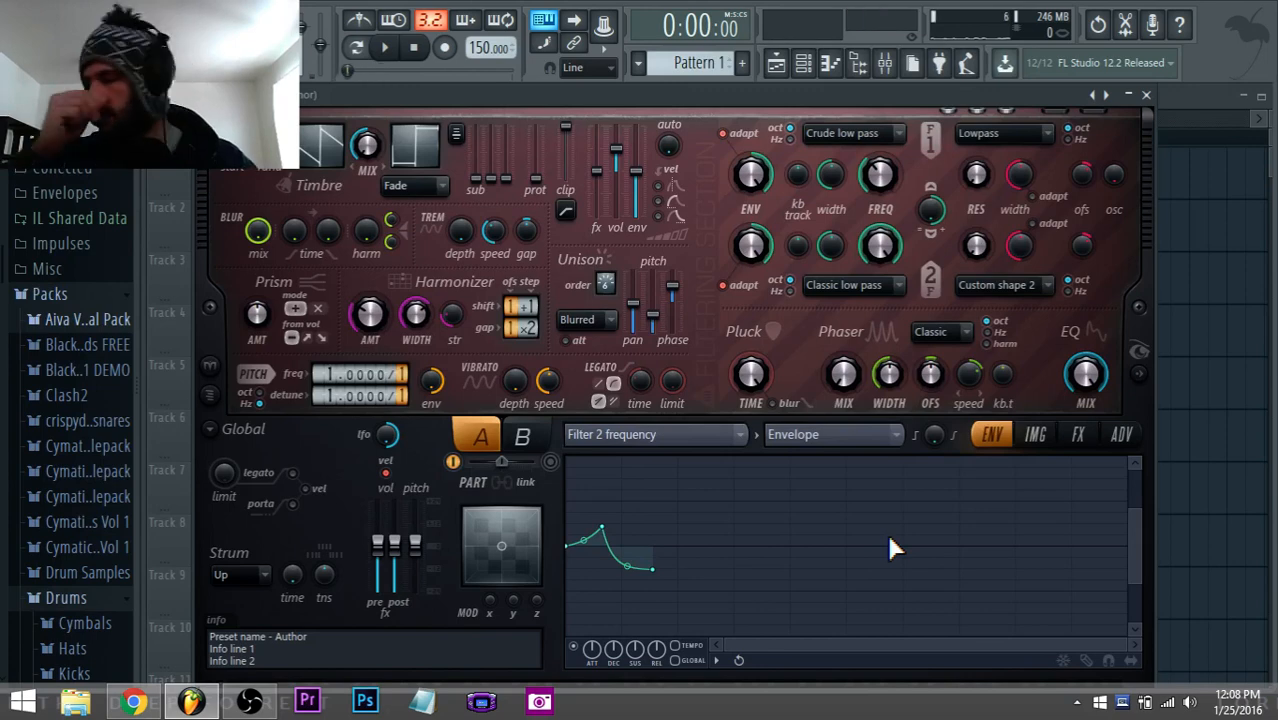
{"action": "mouse_move", "coordinate": [656, 524]}
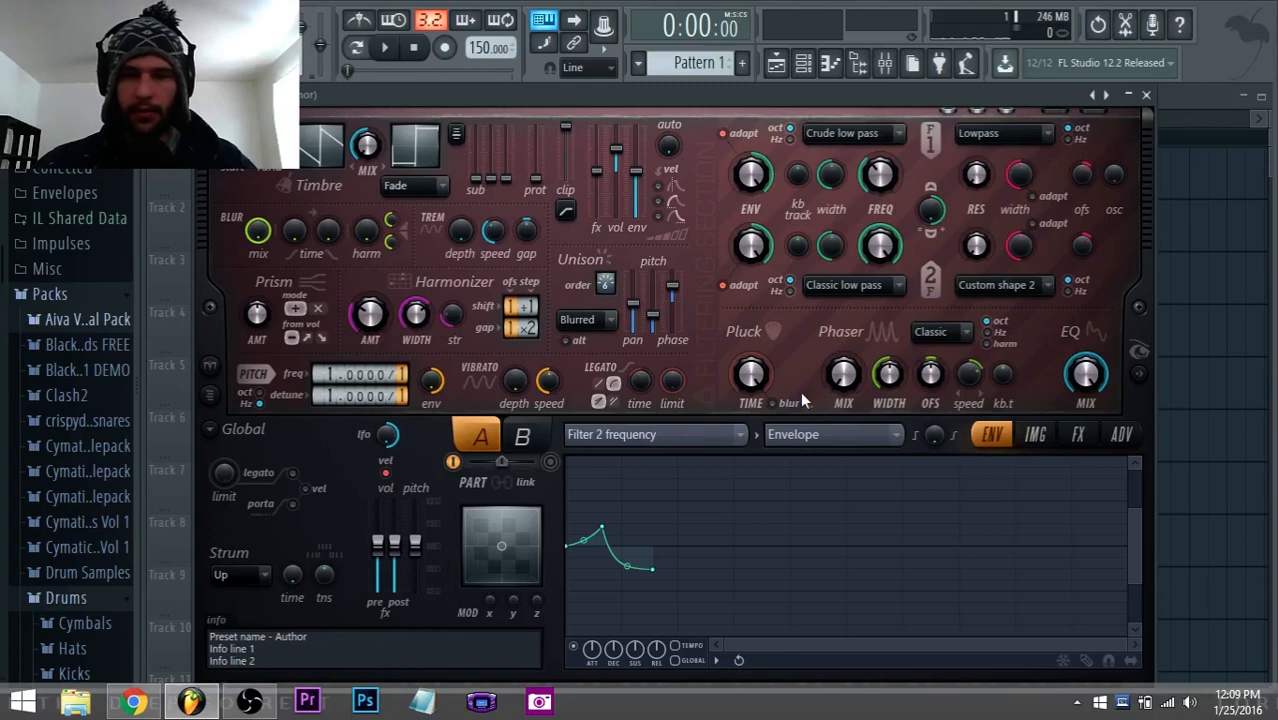
{"action": "mouse_move", "coordinate": [824, 440]}
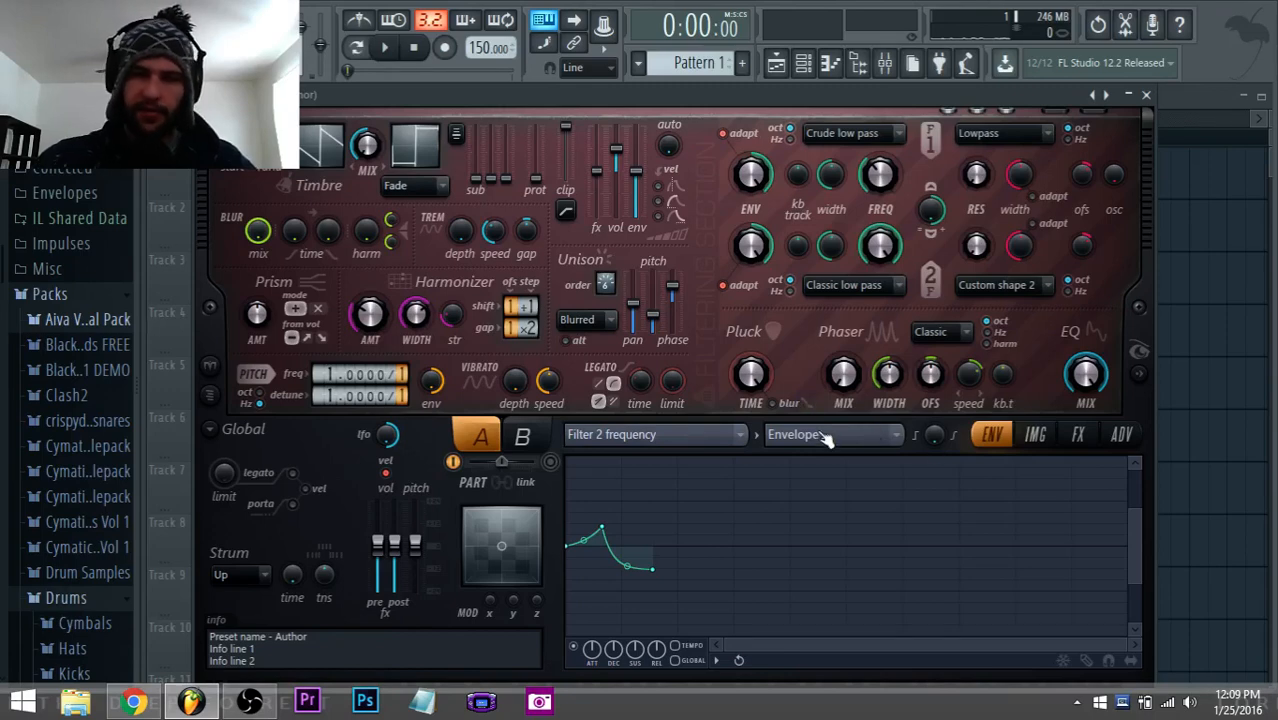
{"action": "mouse_move", "coordinate": [800, 450]}
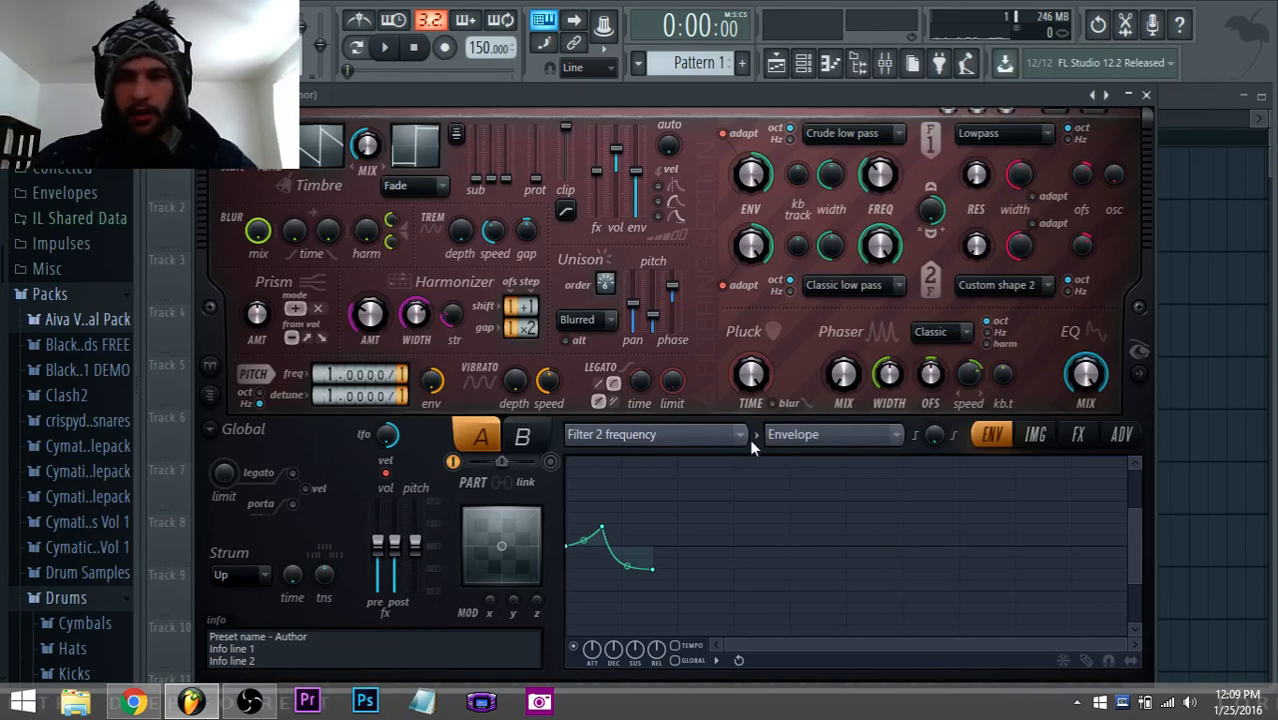
{"action": "mouse_move", "coordinate": [706, 428]}
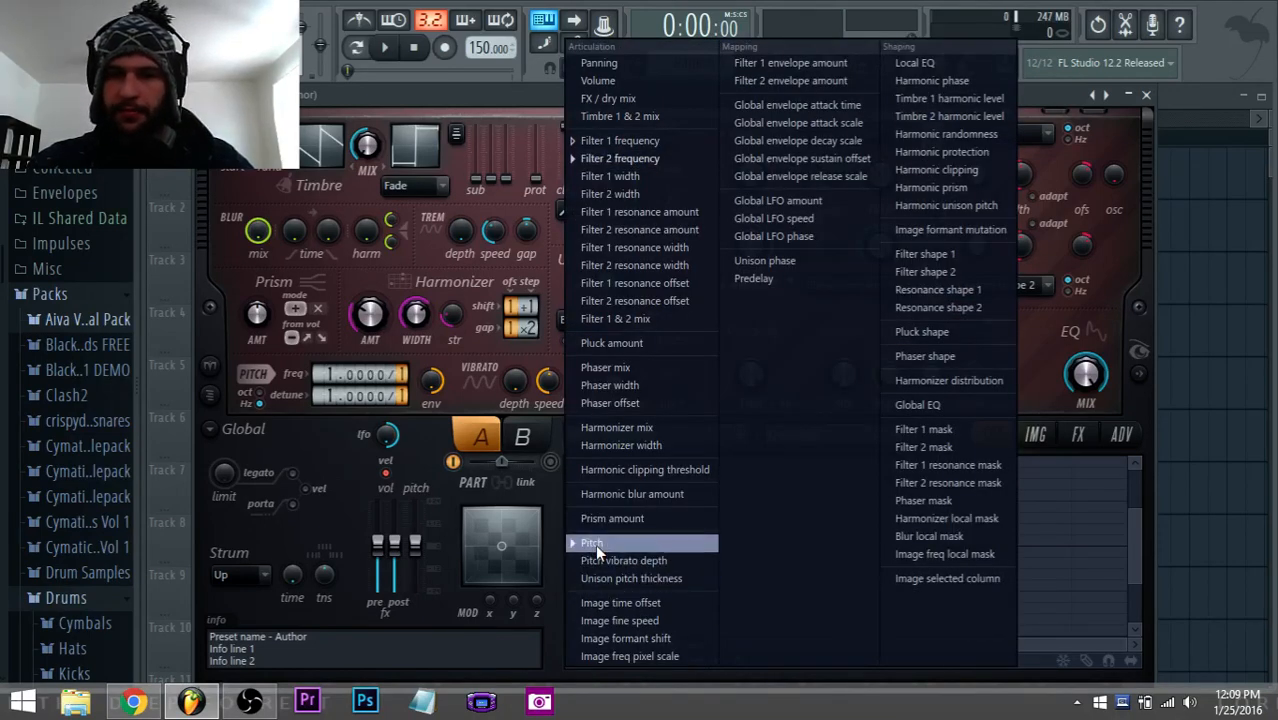
Target Pitch with a gently curved upward slide into each note and audition it
{"action": "left_click", "coordinate": [592, 542]}
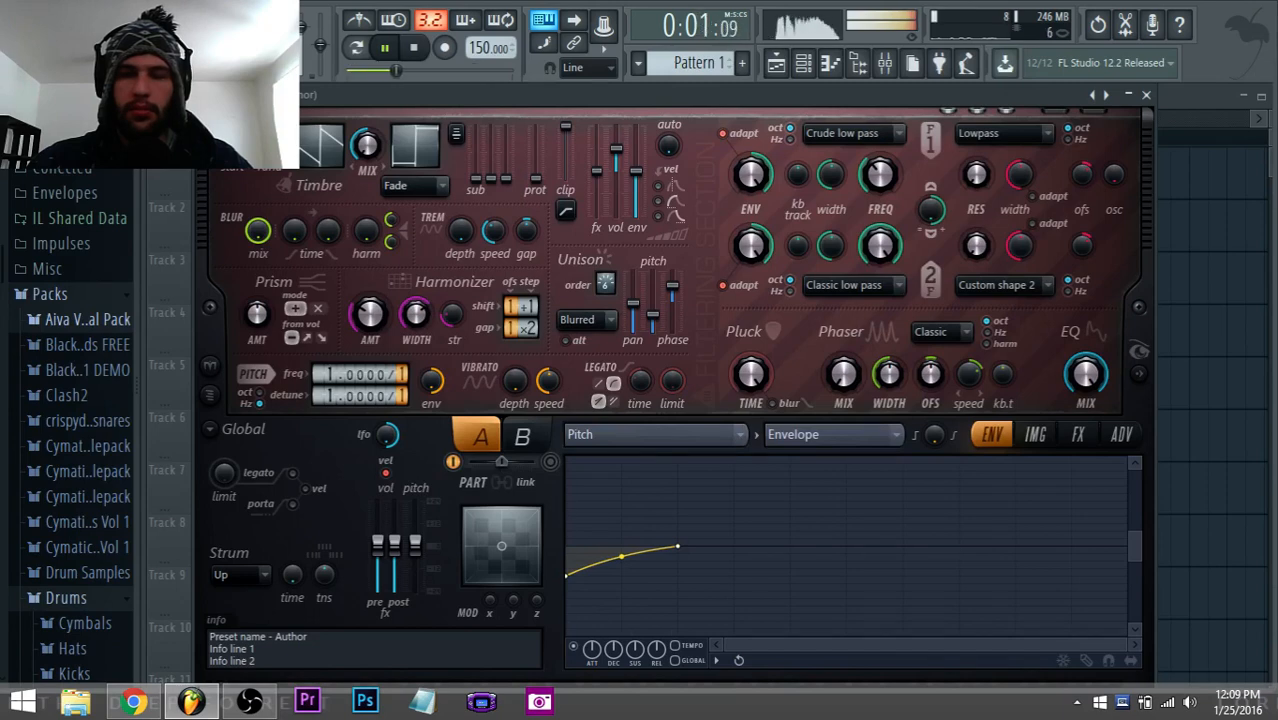
{"action": "left_click", "coordinate": [384, 48]}
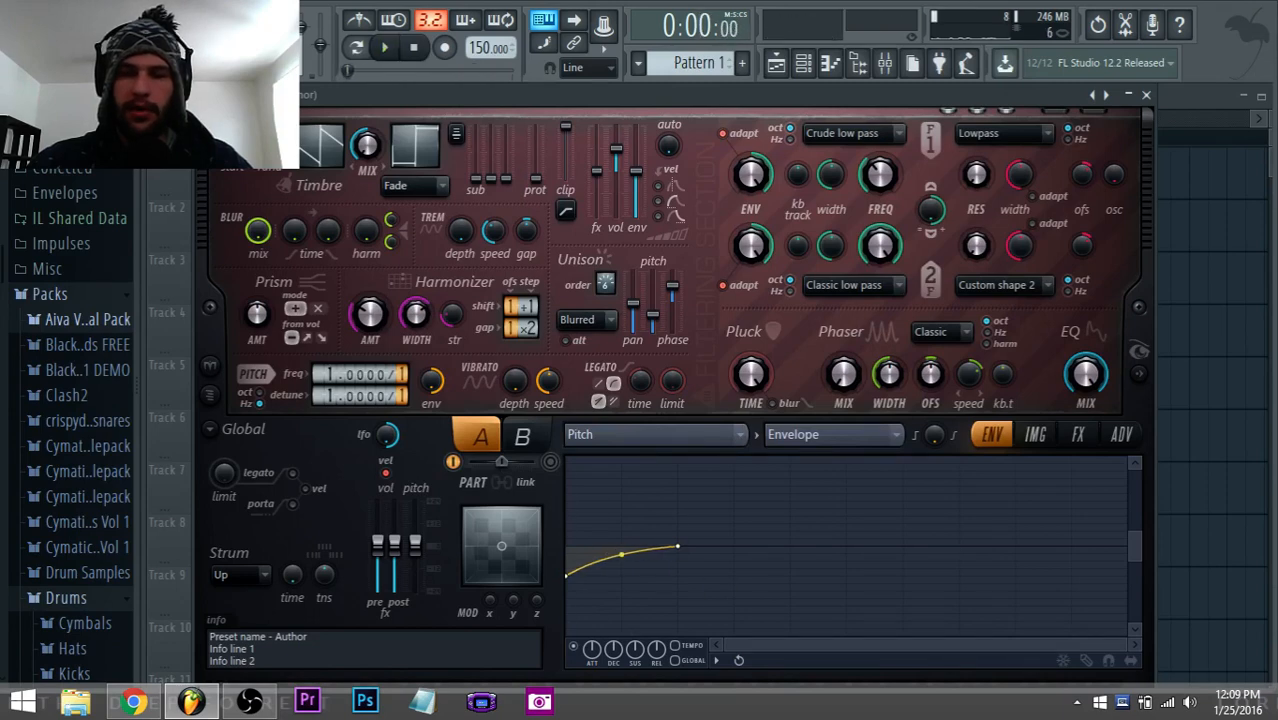
{"action": "left_click", "coordinate": [384, 48]}
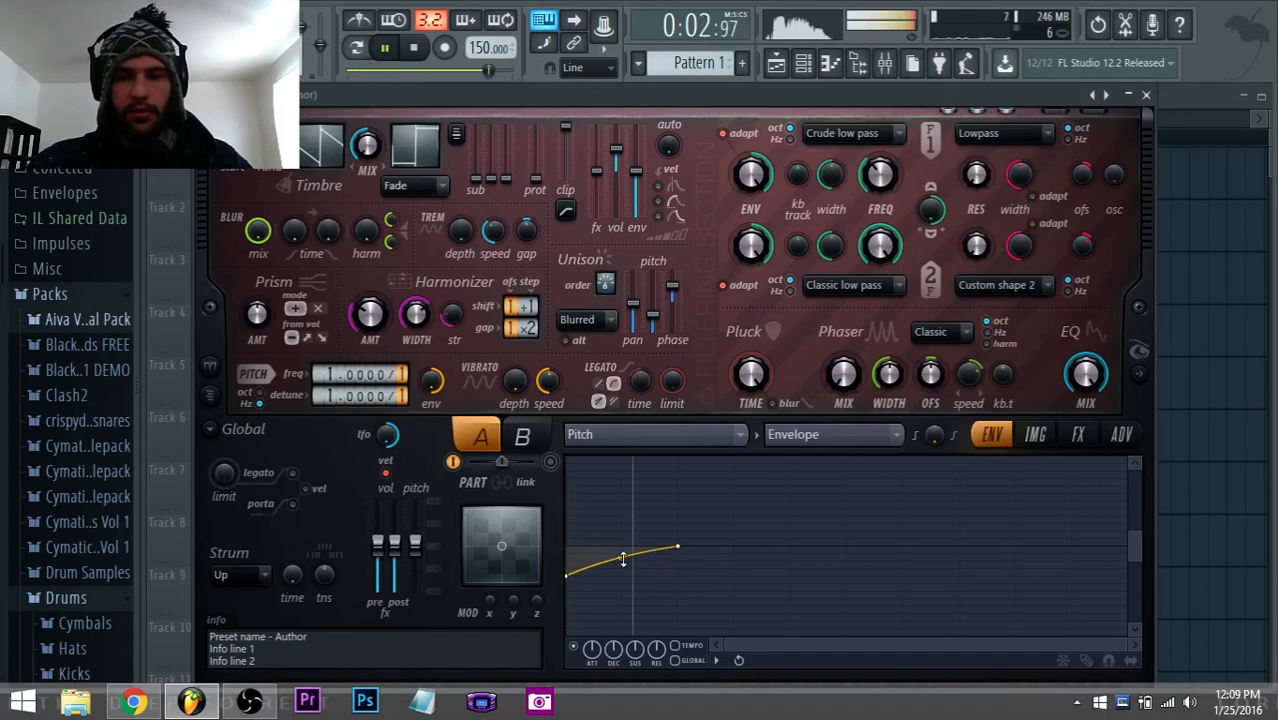
{"action": "left_click_drag", "start_coordinate": [624, 560], "coordinate": [620, 556]}
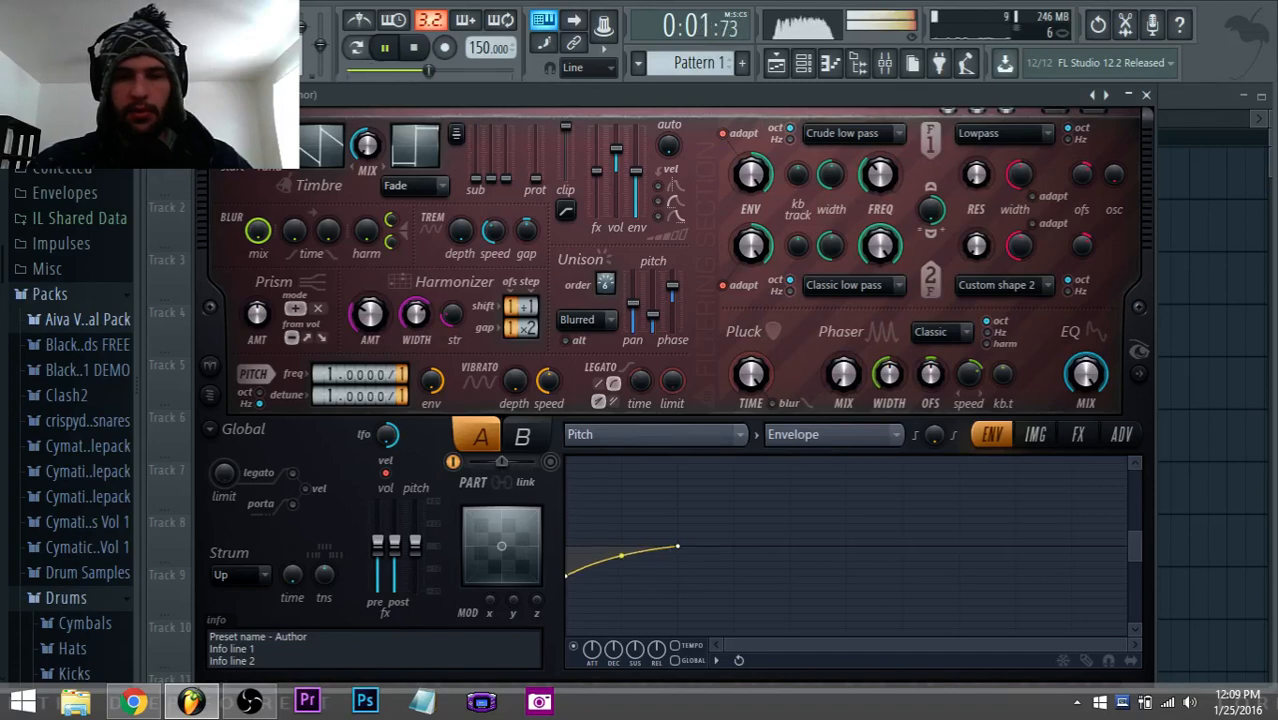
{"action": "left_click", "coordinate": [384, 48]}
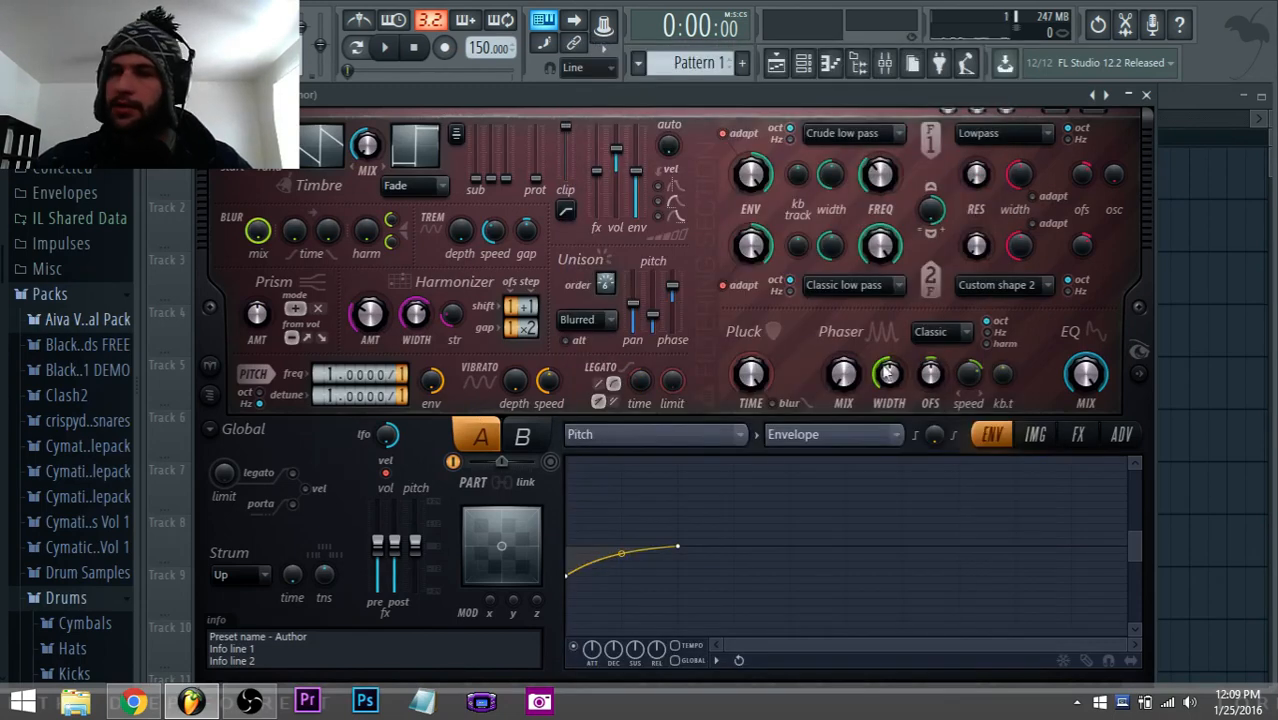
Review Harmor's IMG and FX sections, then return to the LFO speed automation clip
{"action": "left_click", "coordinate": [1036, 432]}
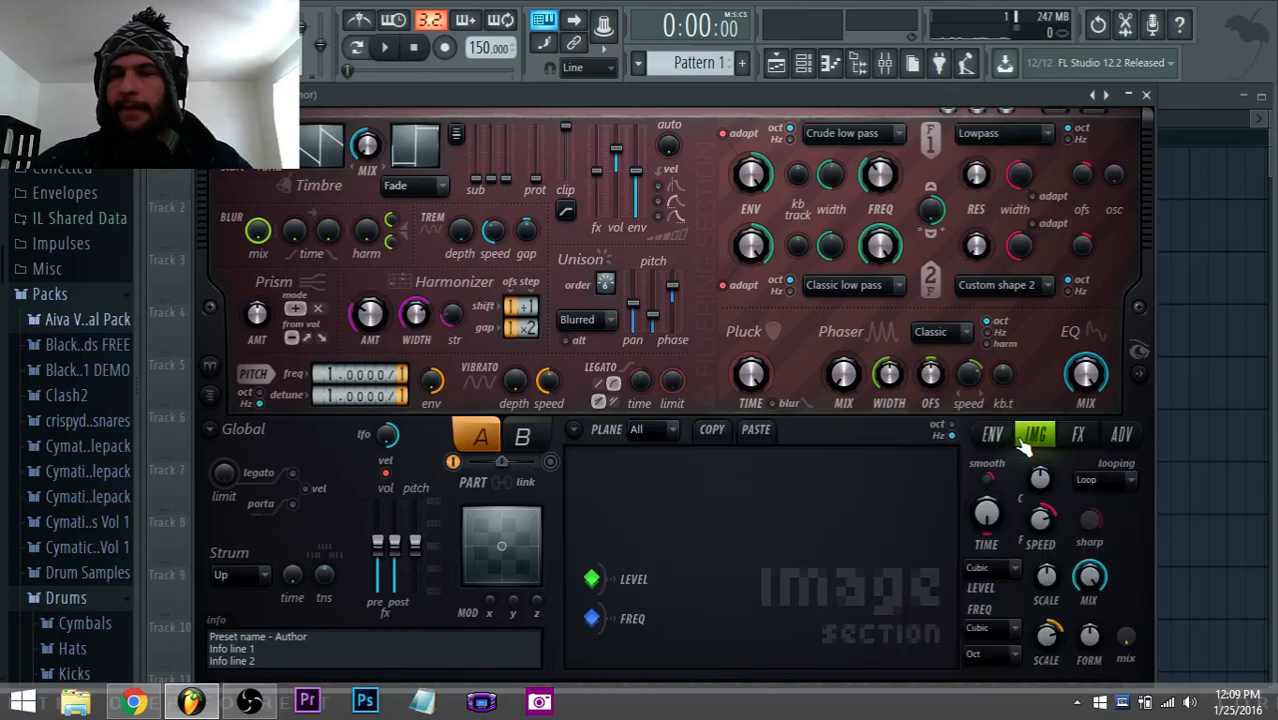
{"action": "left_click", "coordinate": [1078, 432]}
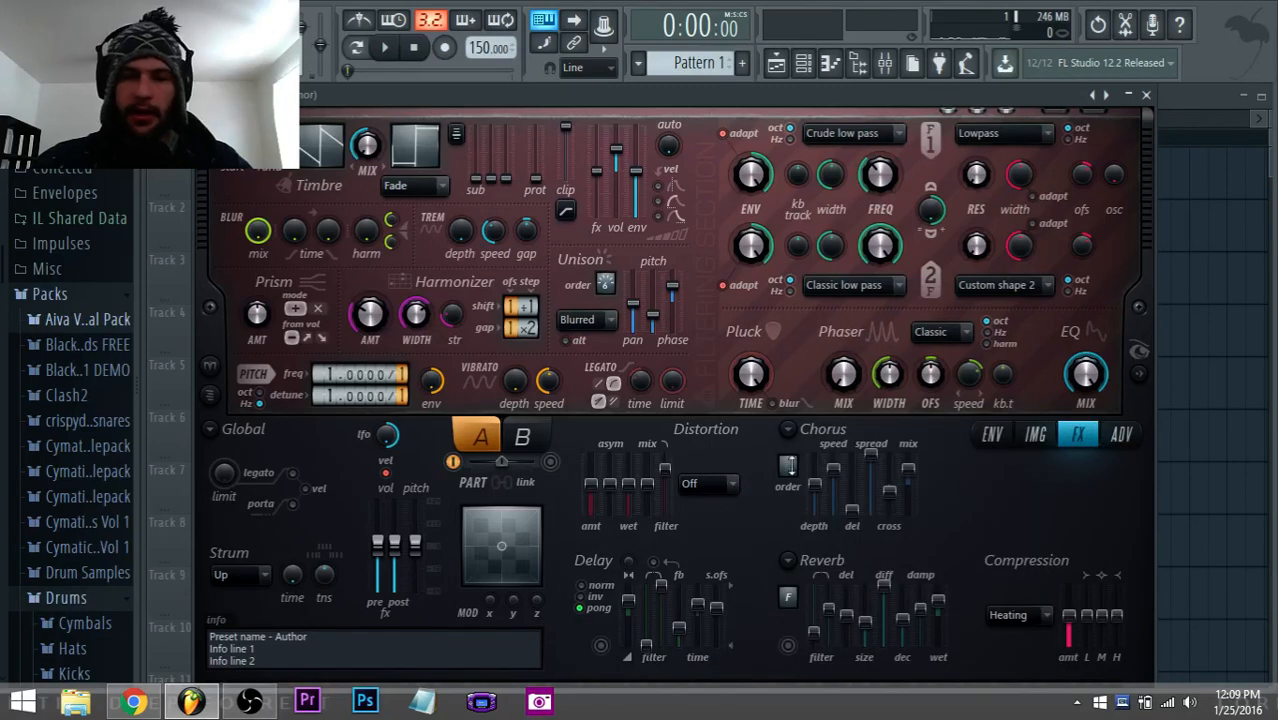
{"action": "left_click", "coordinate": [384, 48]}
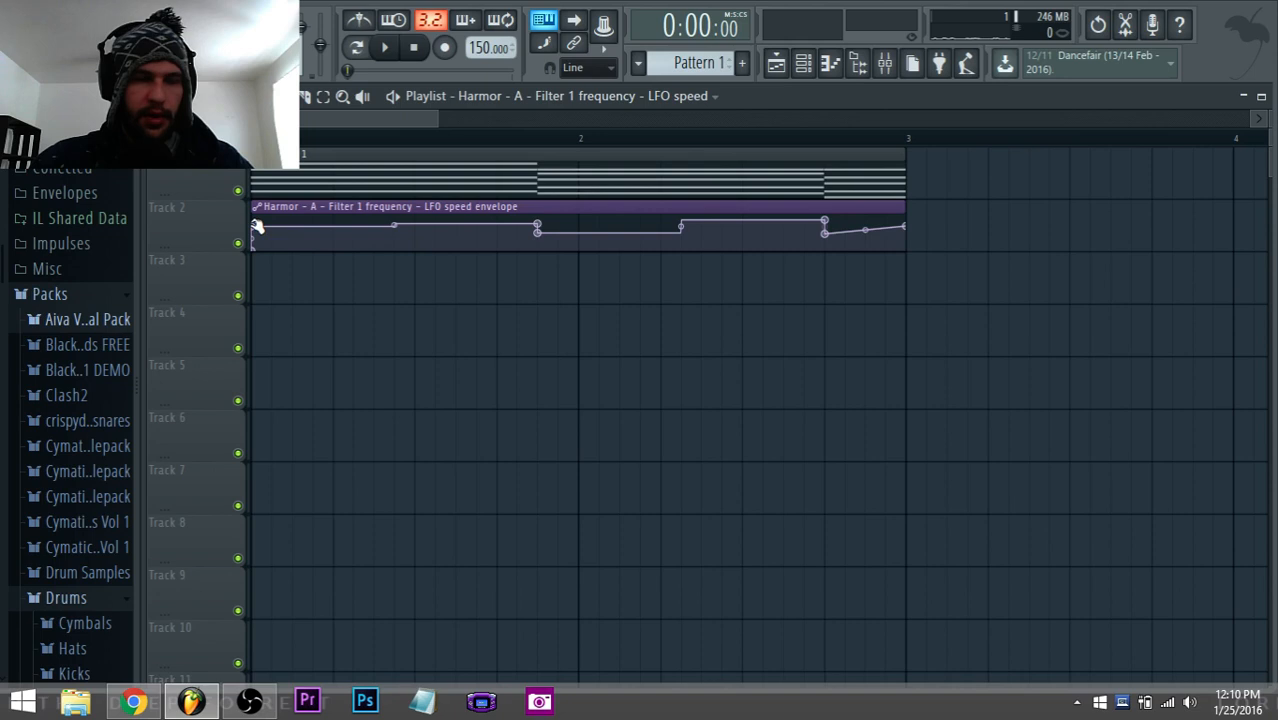
Switch the LFO speed automation points to Stairs mode so values jump in steps
{"action": "right_click", "coordinate": [538, 228]}
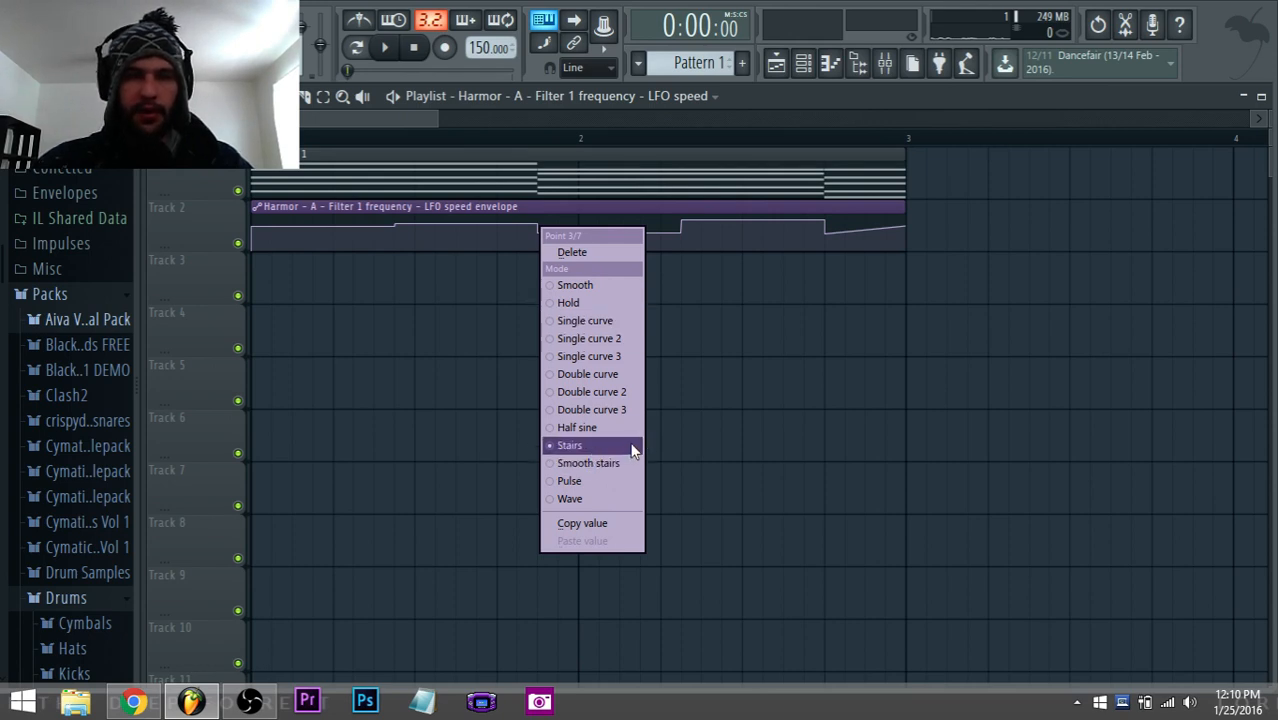
{"action": "left_click", "coordinate": [568, 444]}
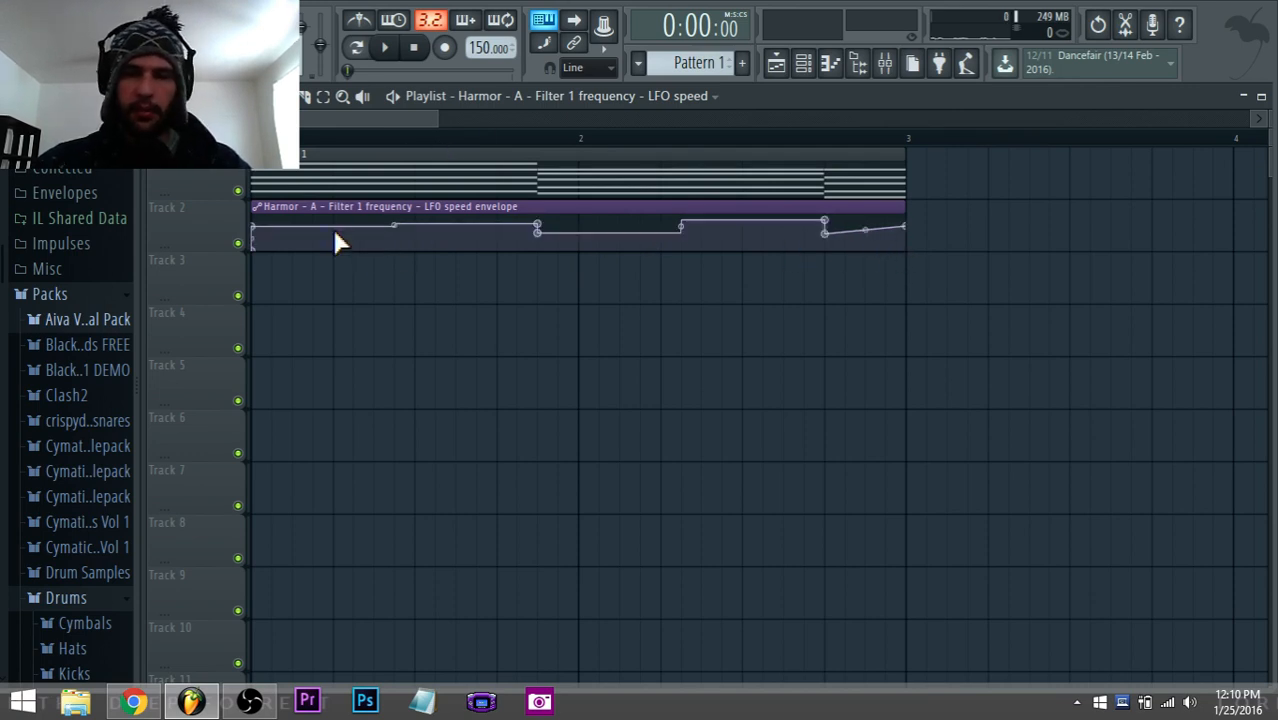
{"action": "left_click", "coordinate": [384, 48]}
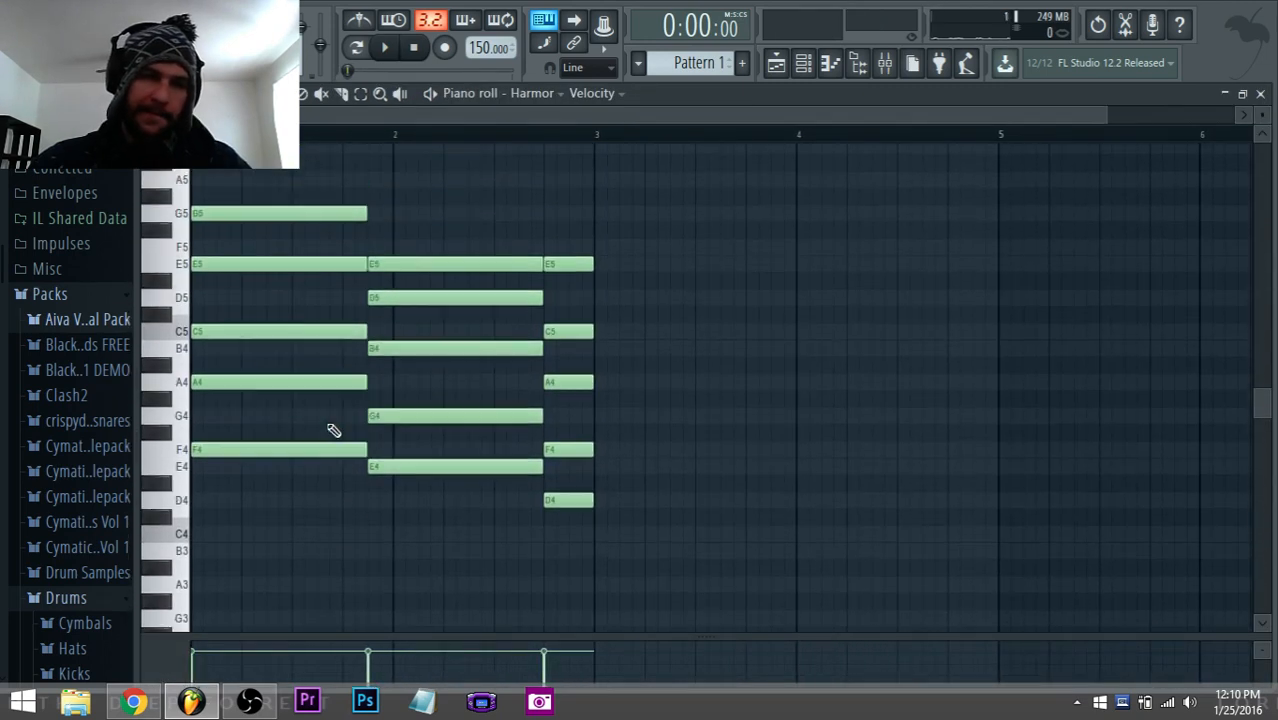
Audition the jazzy Harmor chord progression from the piano roll and stop
{"action": "scroll", "scroll_direction": "down", "scroll_amount": 3}
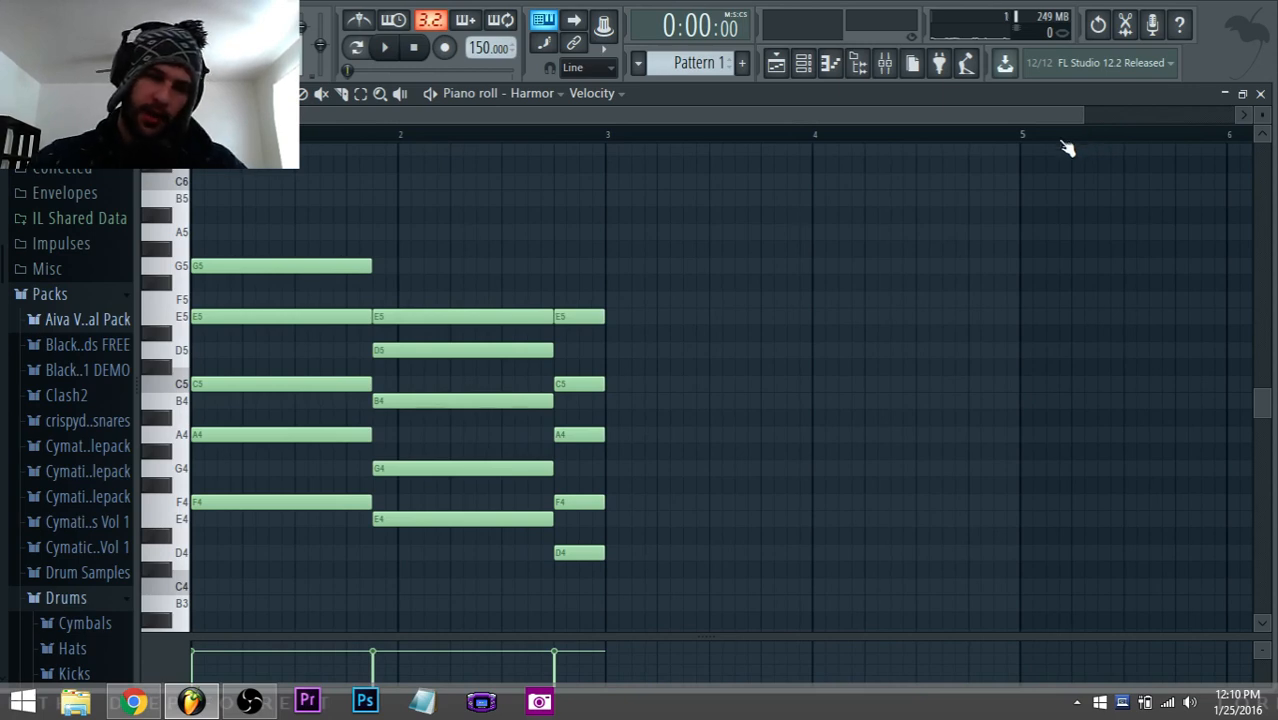
{"action": "mouse_move", "coordinate": [224, 376]}
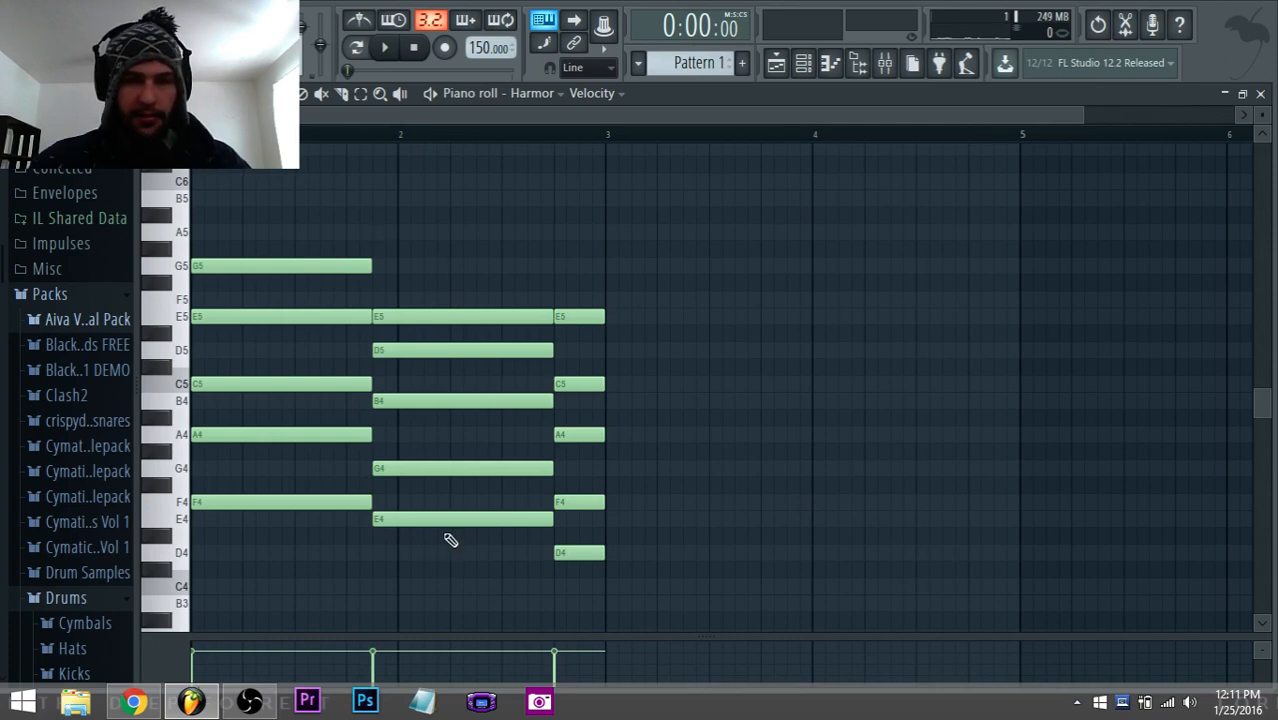
{"action": "left_click", "coordinate": [384, 48]}
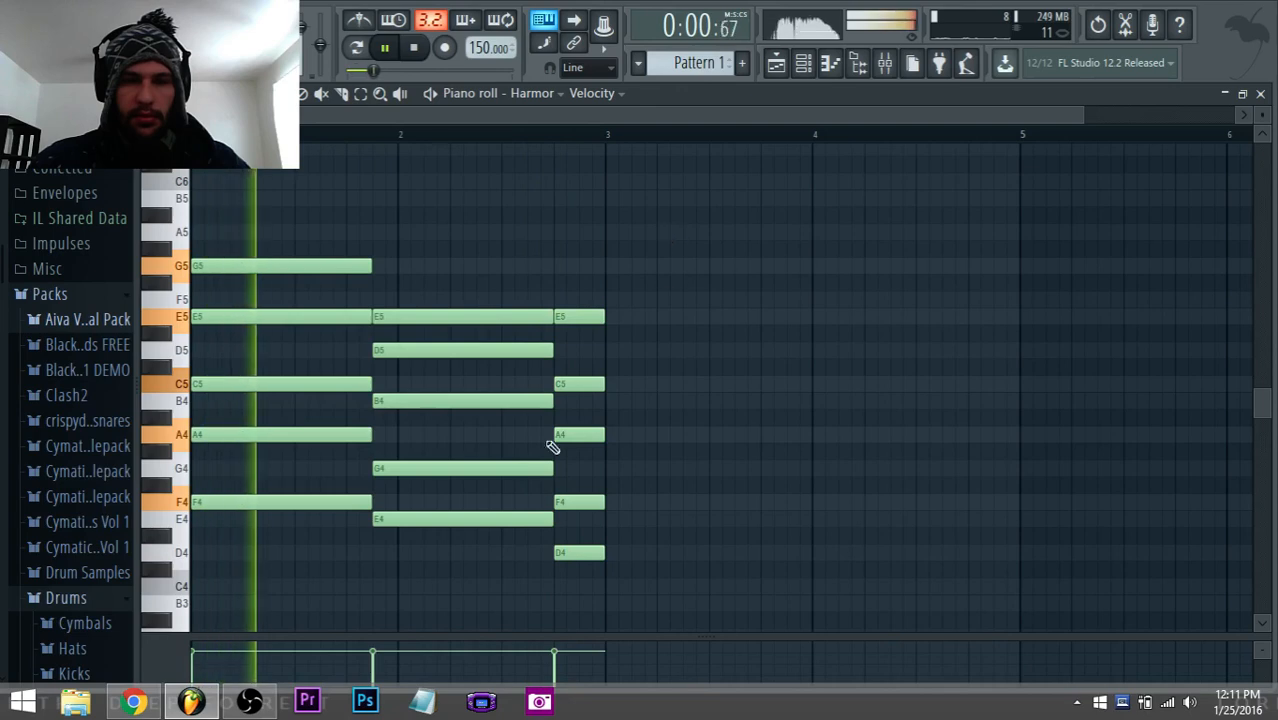
{"action": "left_click", "coordinate": [414, 48]}
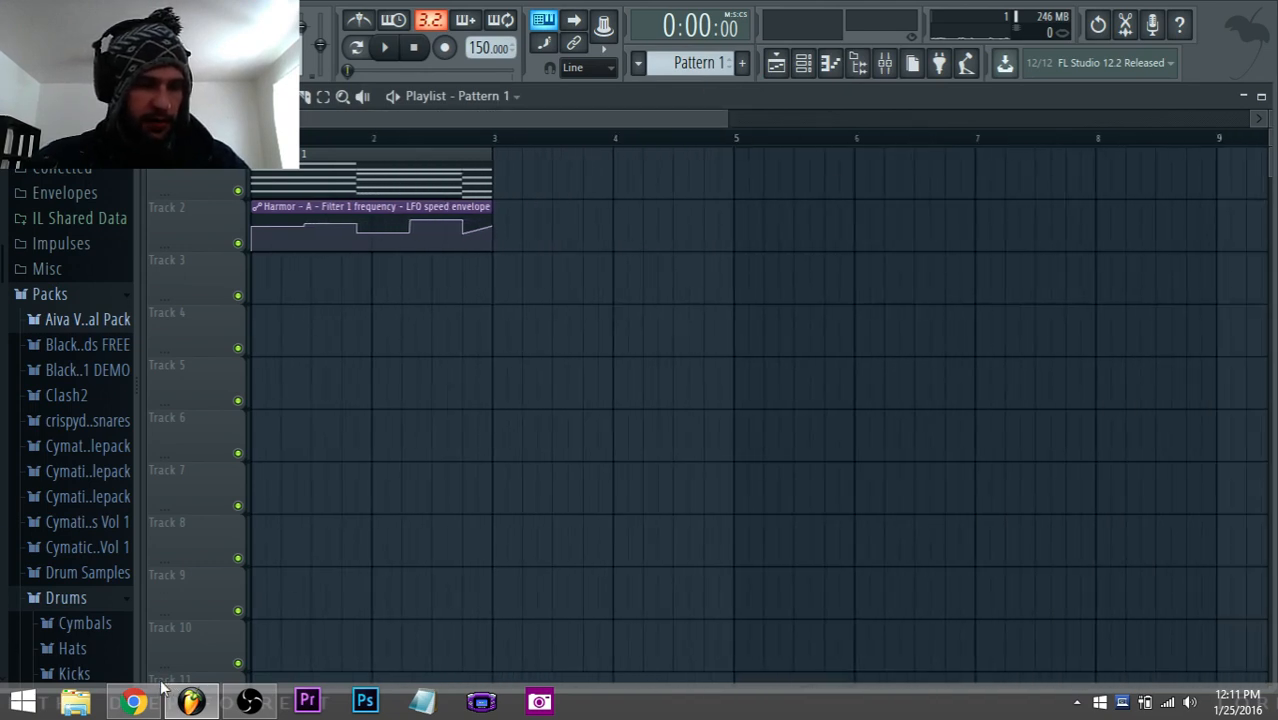
Bring the OBS recorder's main window up over FL Studio
{"action": "left_click", "coordinate": [250, 700]}
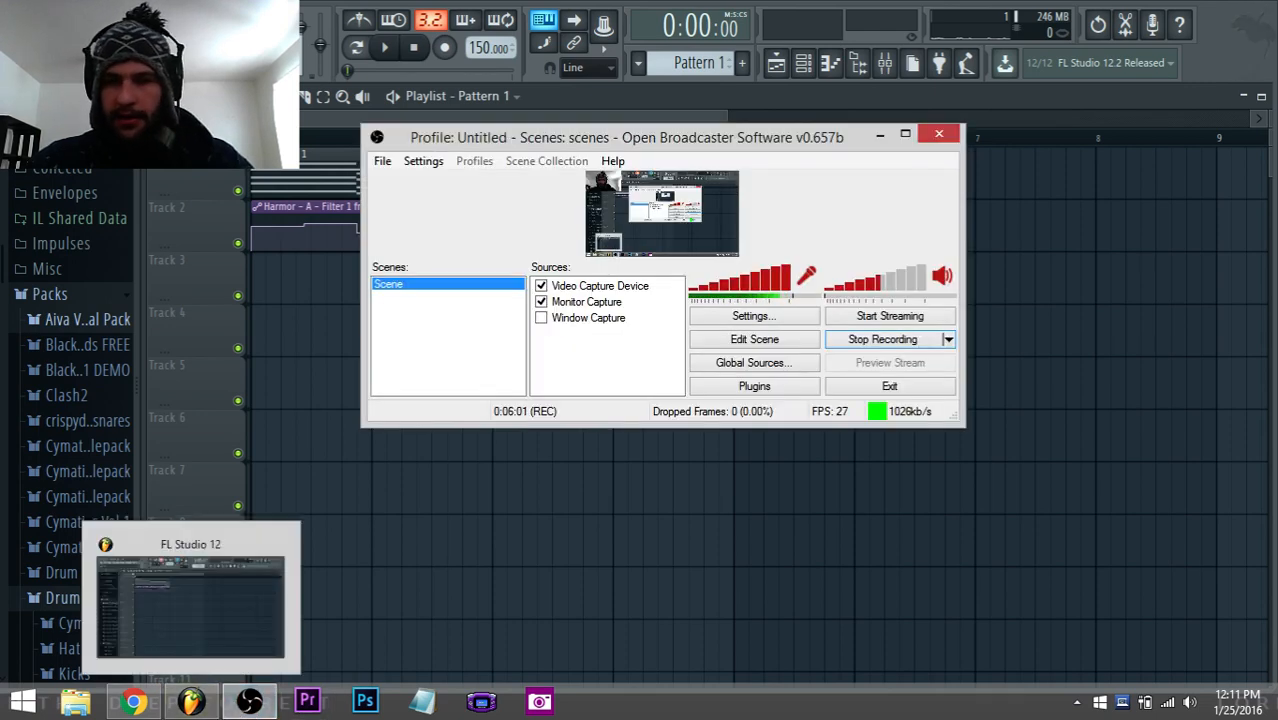
{"action": "mouse_move", "coordinate": [248, 700]}
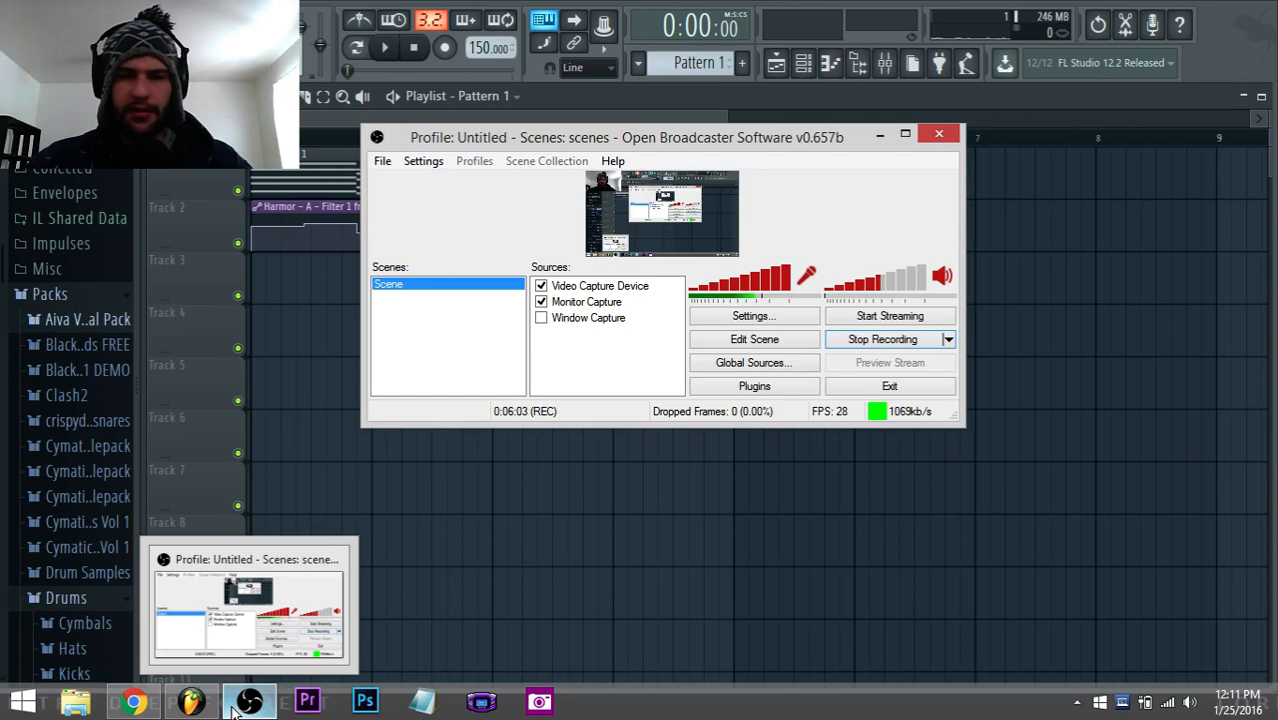